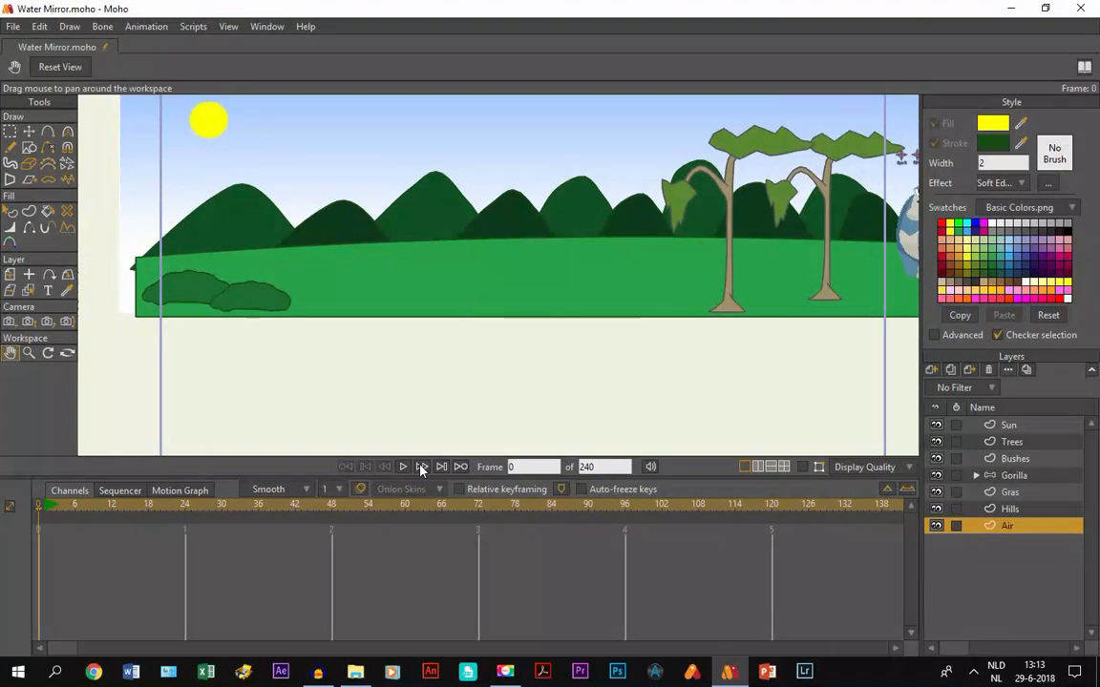
Step: Pan the workspace so the landscape scene and camera frame sit centred
{"action": "left_click", "coordinate": [403, 467]}
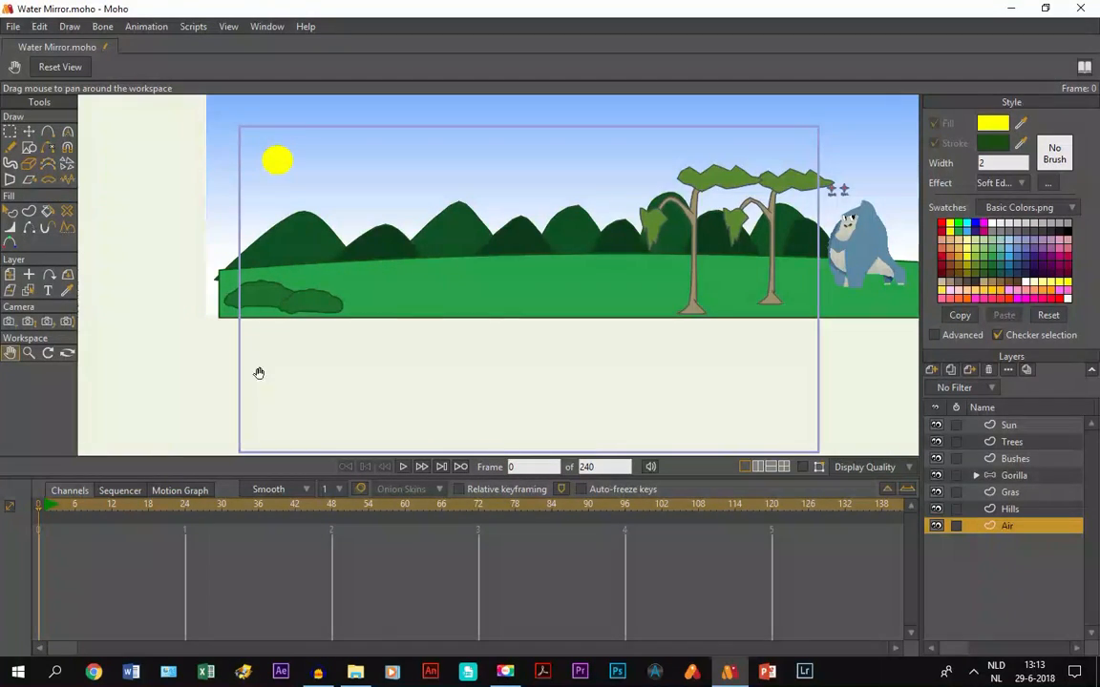
{"action": "mouse_move", "coordinate": [553, 377]}
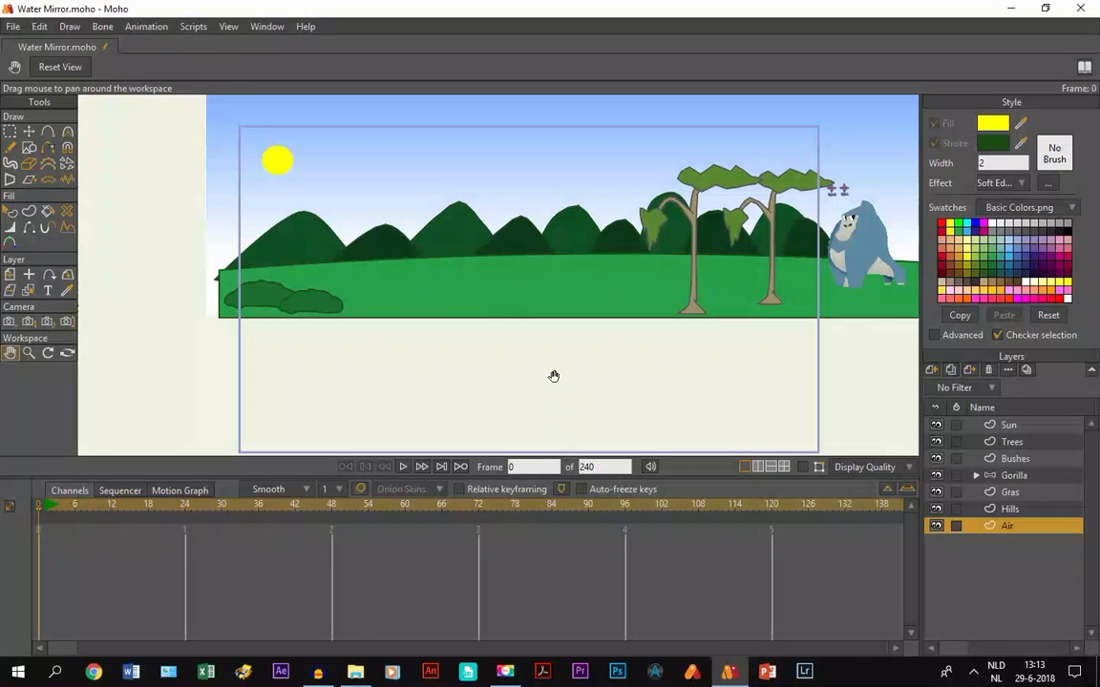
{"action": "mouse_move", "coordinate": [452, 376]}
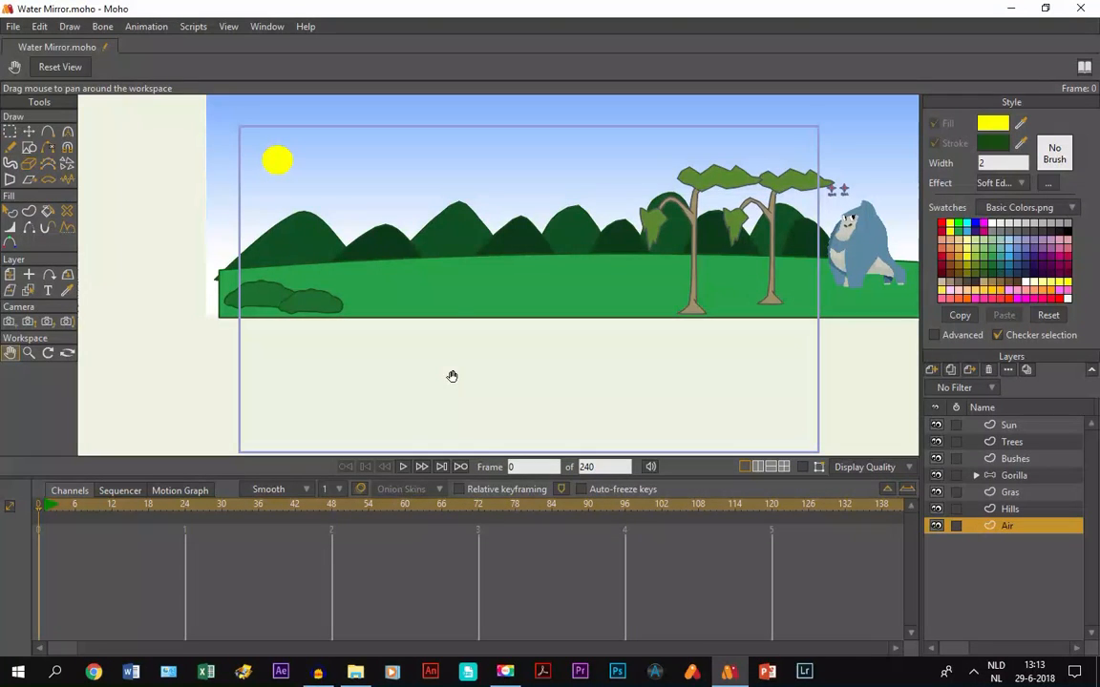
{"action": "mouse_move", "coordinate": [611, 307]}
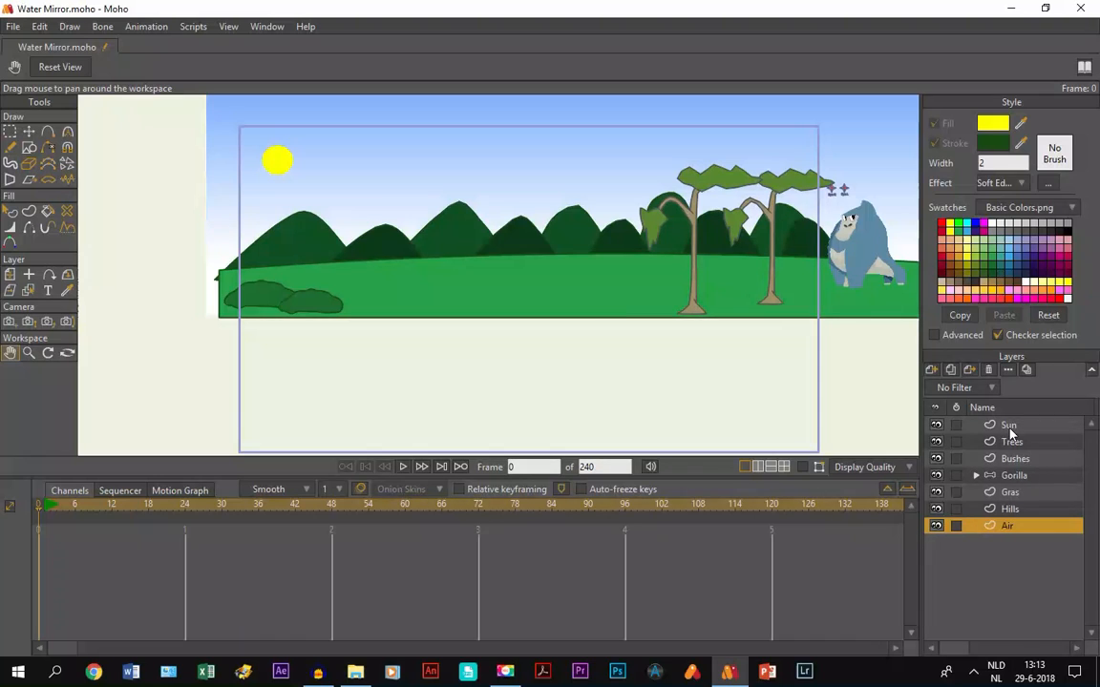
Step: Create a group layer above Sun and name it 'Landscape'
{"action": "left_click", "coordinate": [1009, 425]}
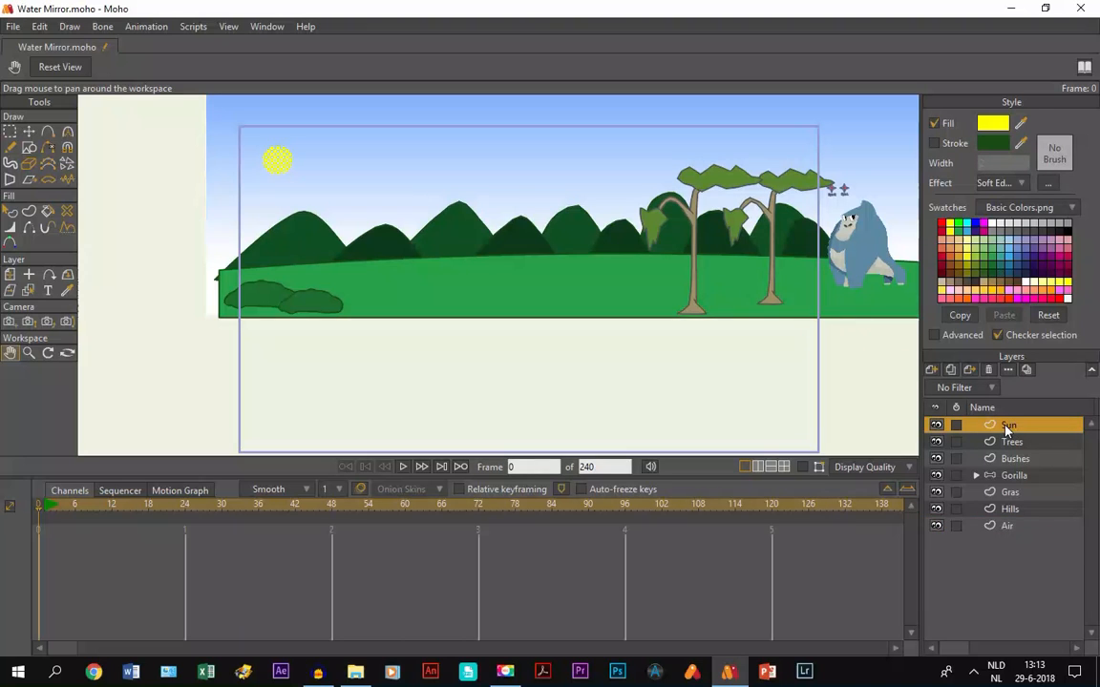
{"action": "left_click", "coordinate": [931, 370]}
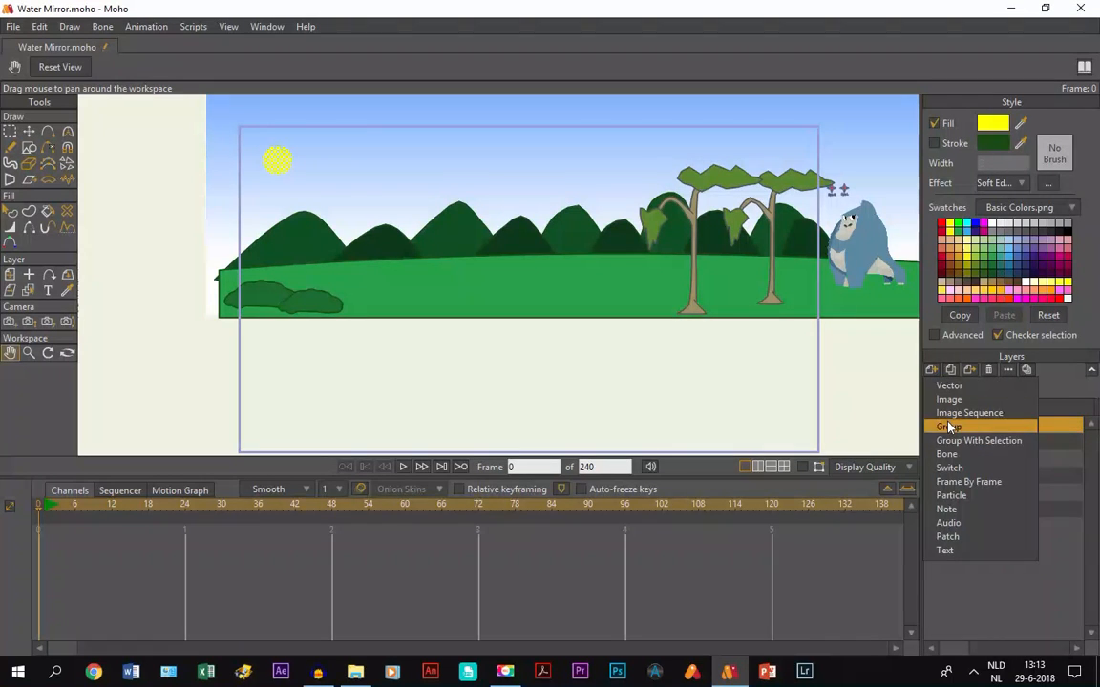
{"action": "left_click", "coordinate": [949, 427]}
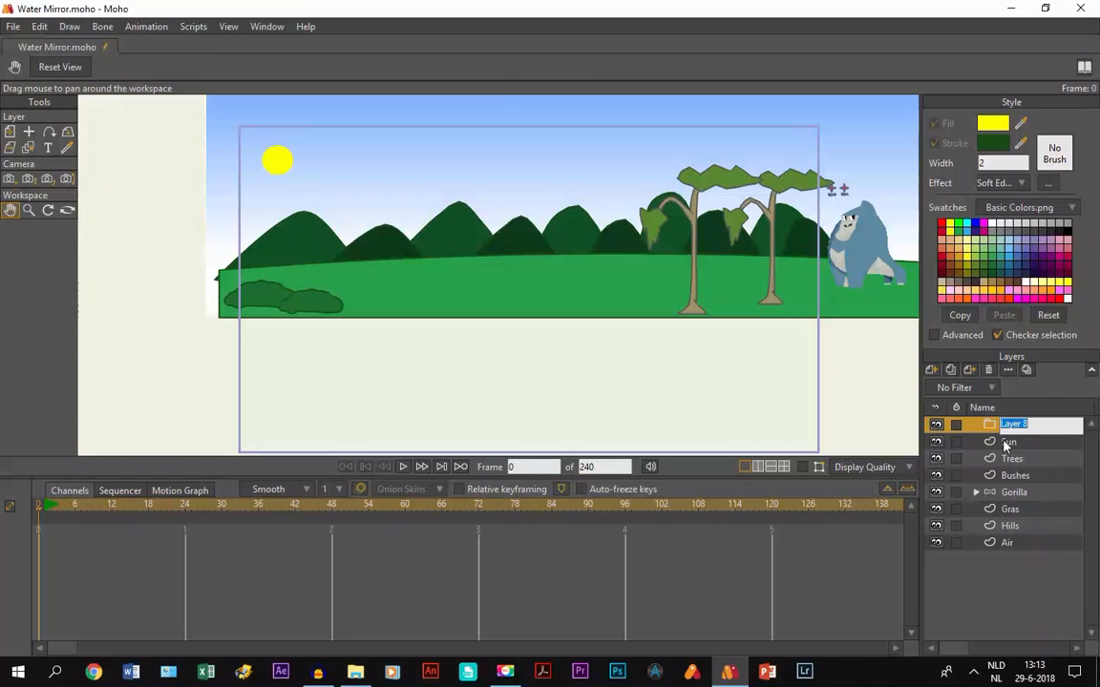
{"action": "type", "text": "Landscape"}
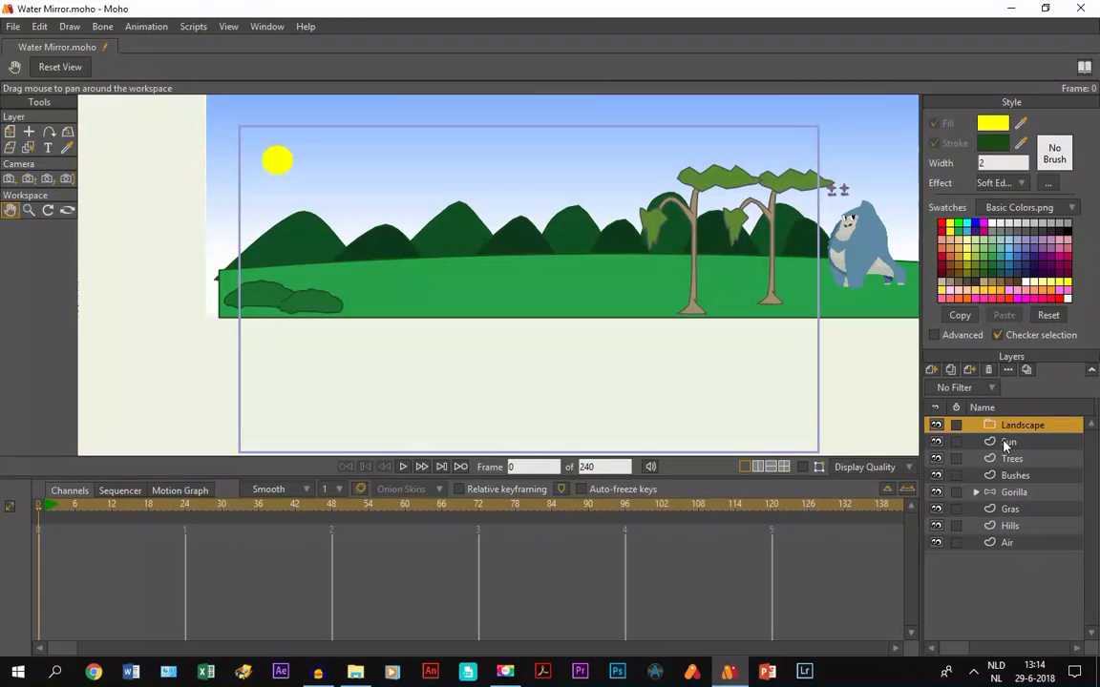
{"action": "mouse_move", "coordinate": [1002, 544]}
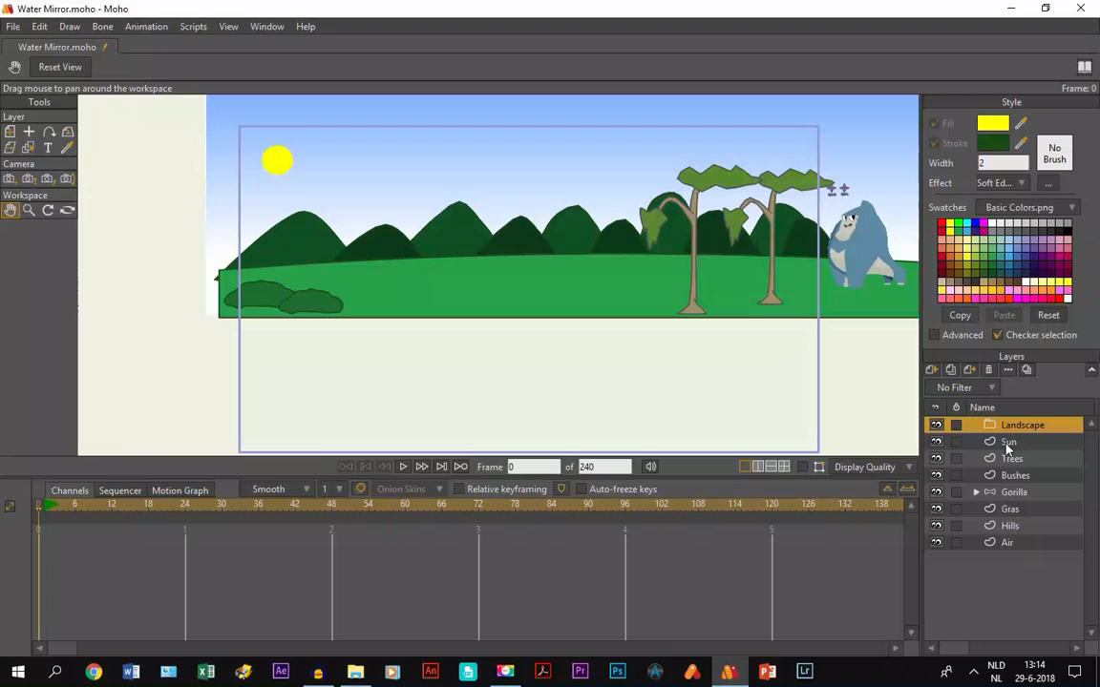
Step: Select Sun through Air and drop them into the Landscape group
{"action": "left_click", "coordinate": [1009, 442]}
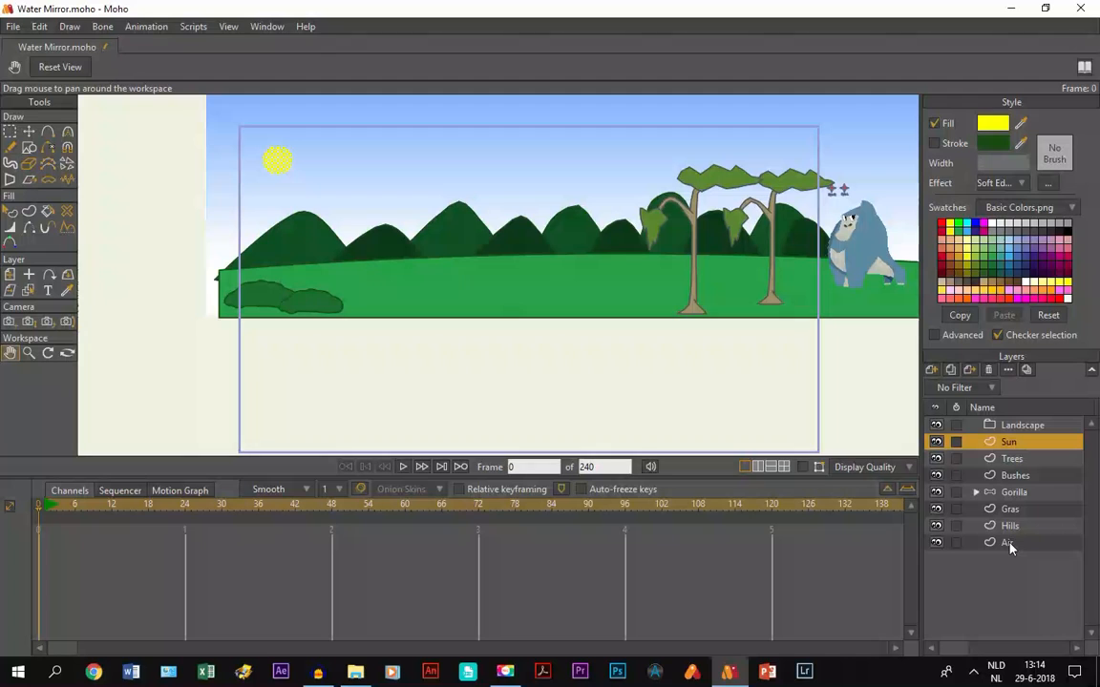
{"action": "left_click", "coordinate": [1007, 542]}
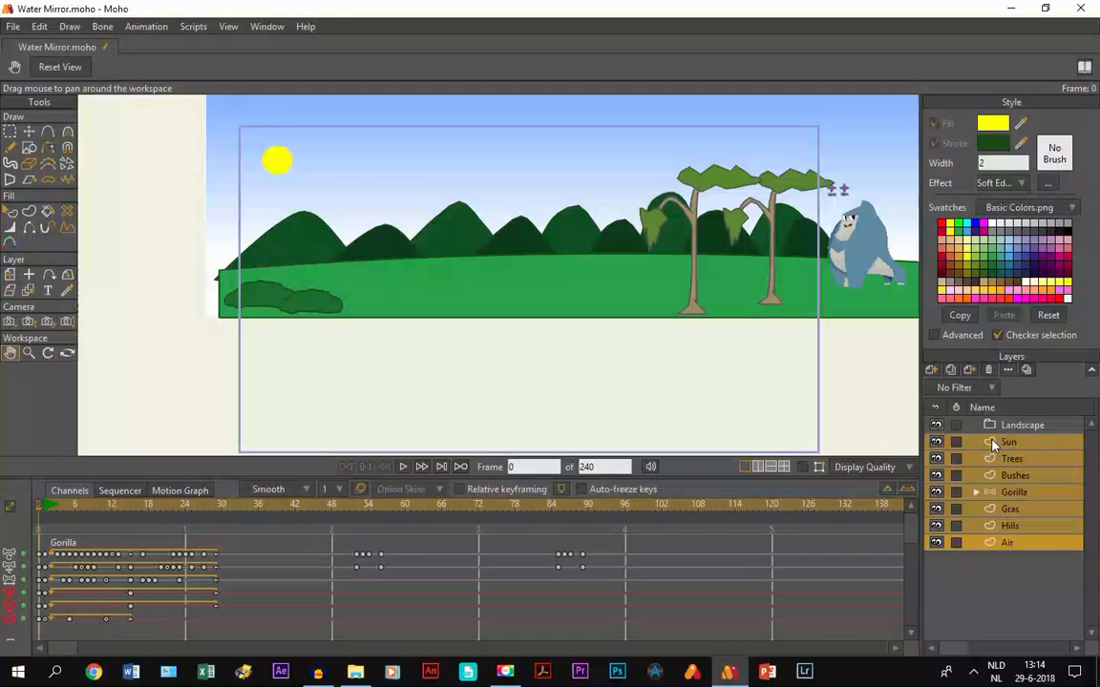
{"action": "left_click", "coordinate": [1023, 425]}
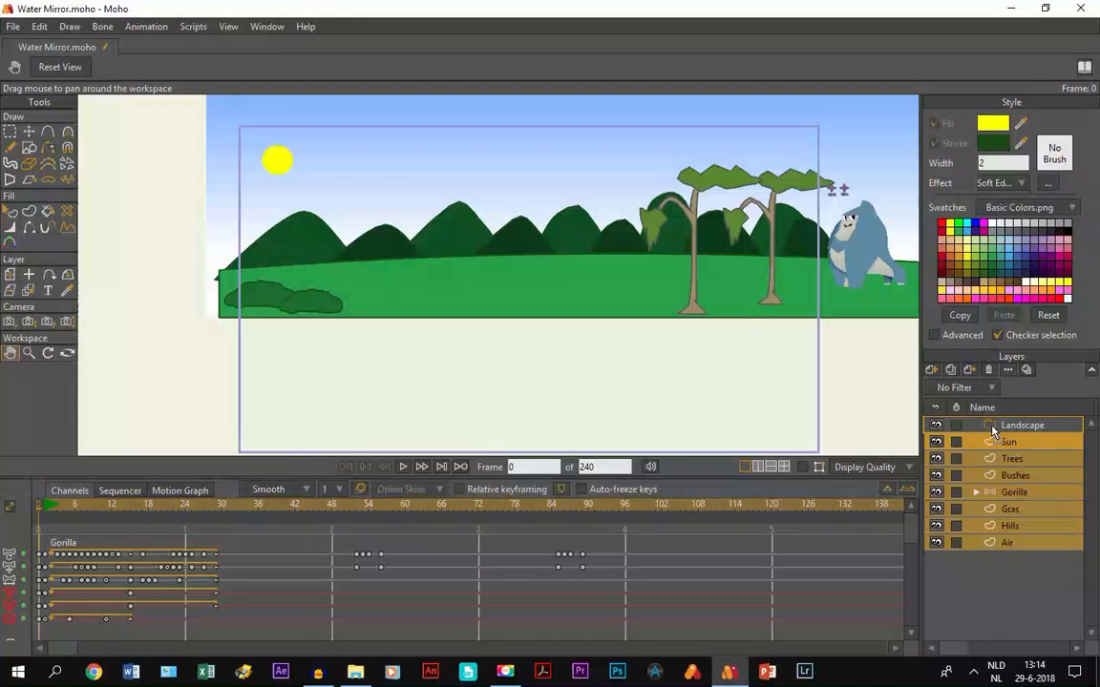
{"action": "left_click", "coordinate": [975, 425]}
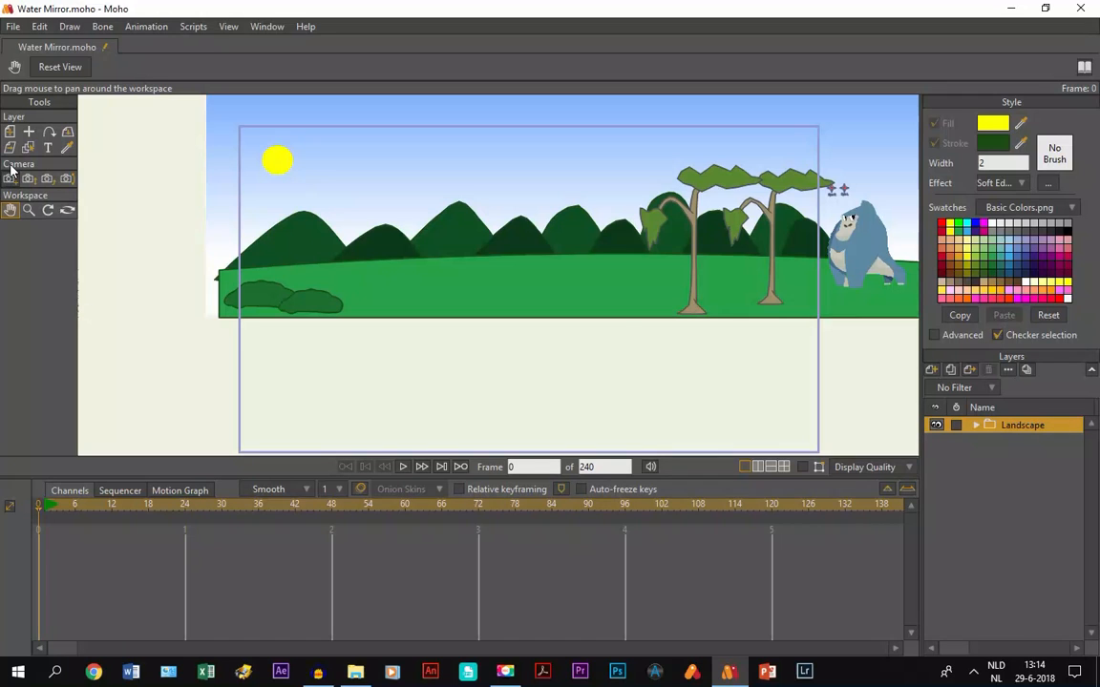
Step: With Transform Layer, duplicate Landscape and move Landscape 2 below the original
{"action": "left_click", "coordinate": [10, 132]}
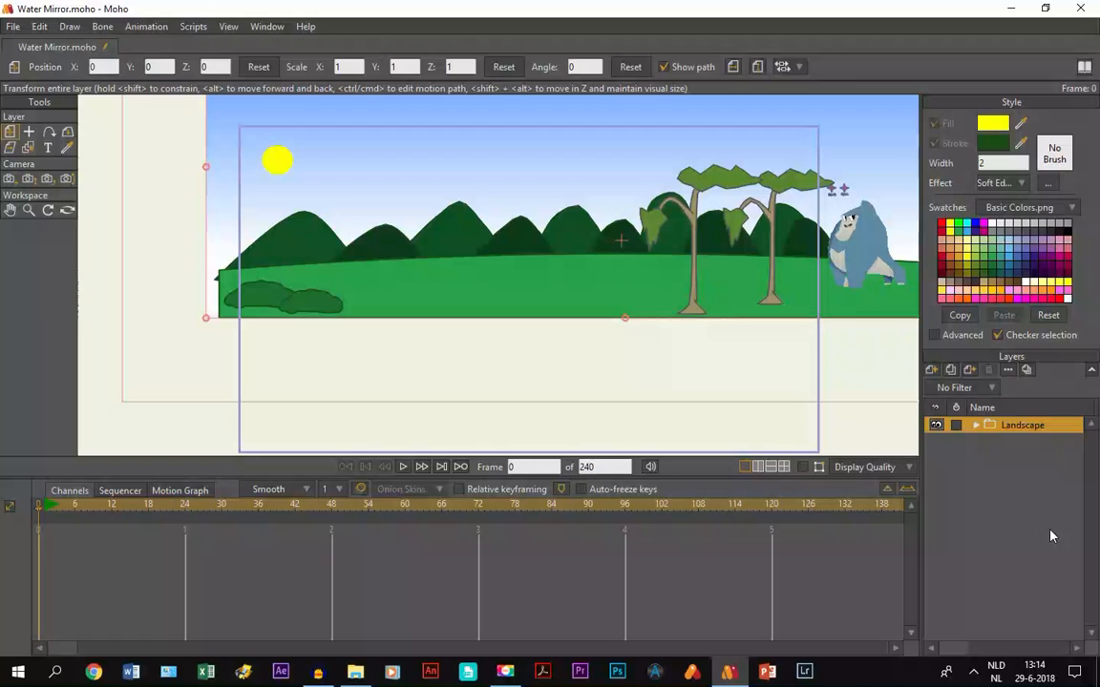
{"action": "mouse_move", "coordinate": [951, 370]}
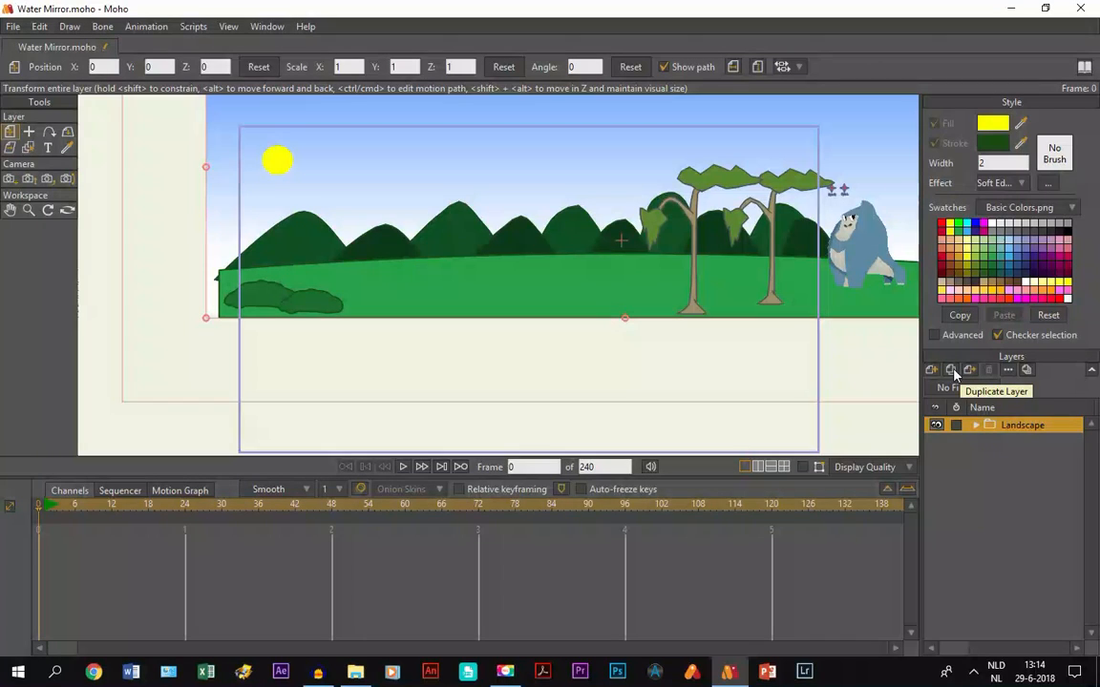
{"action": "left_click", "coordinate": [950, 371]}
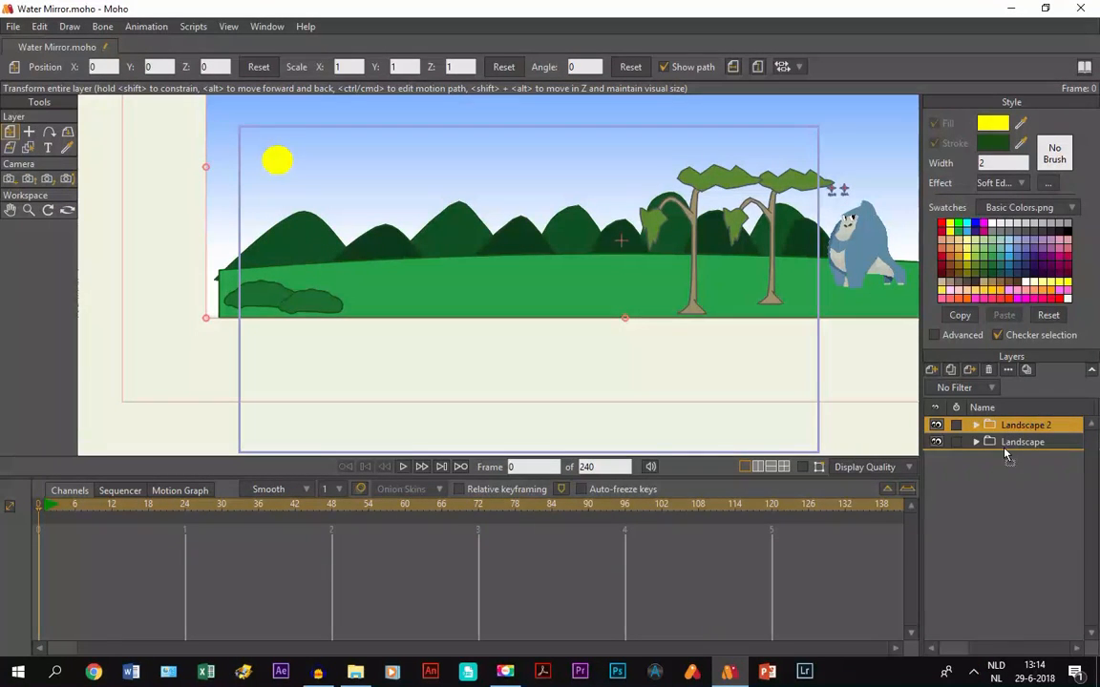
{"action": "left_click_drag", "start_coordinate": [1026, 425], "coordinate": [1027, 442]}
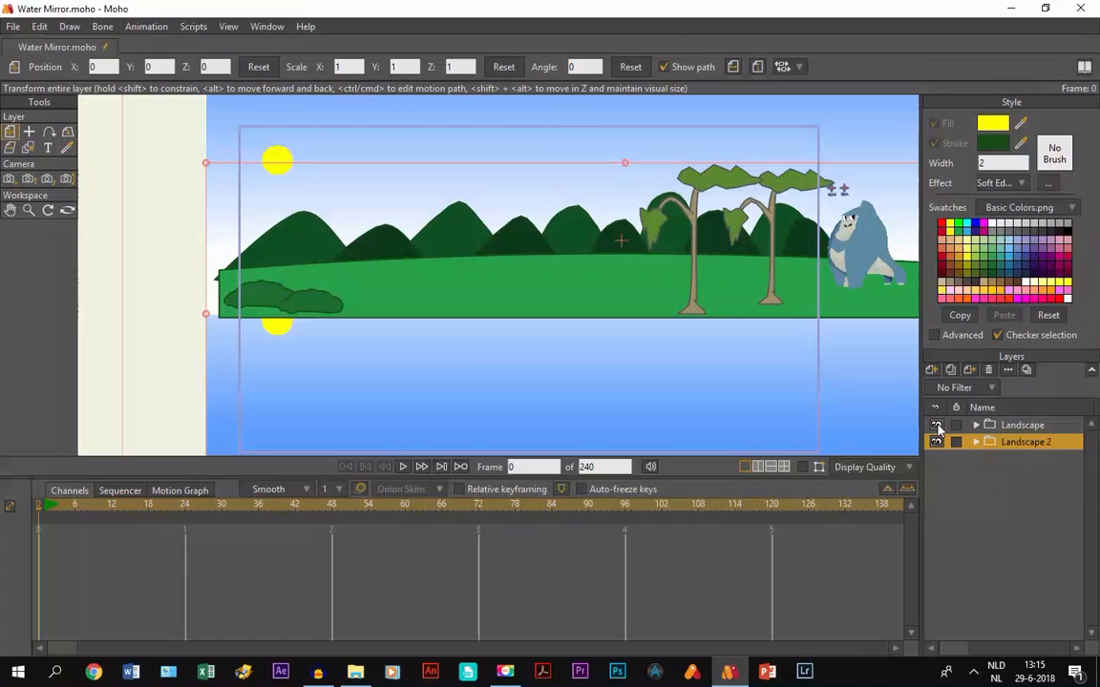
Step: Hide and re-show the Landscape group to inspect the flipped Landscape 2 copy
{"action": "left_click", "coordinate": [936, 425]}
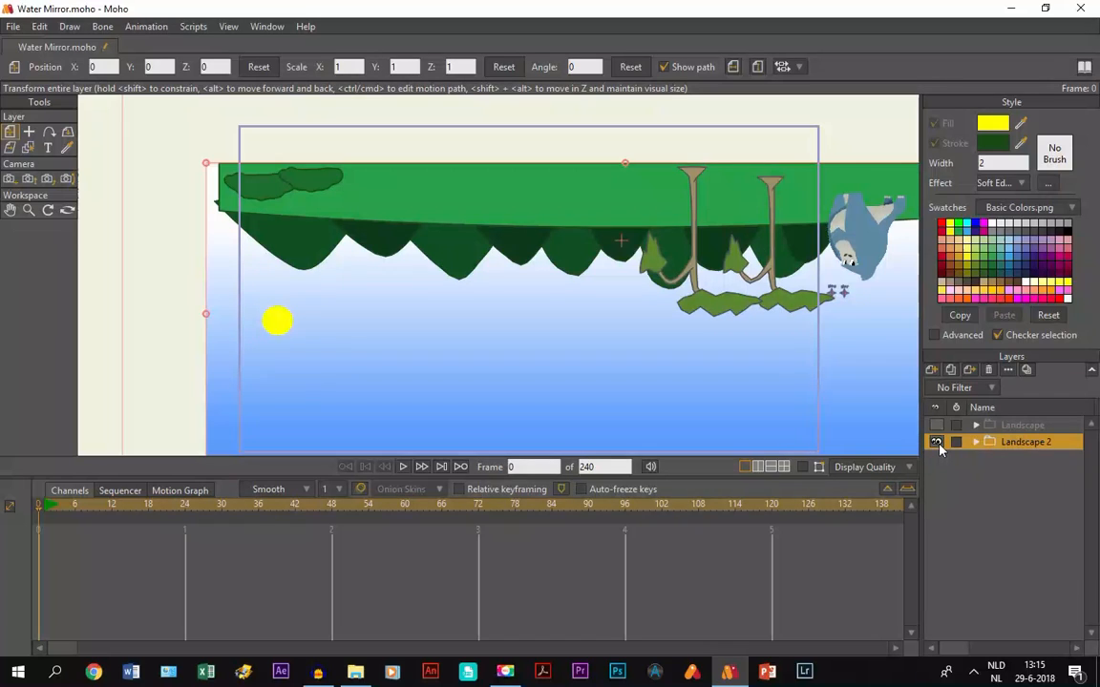
{"action": "left_click", "coordinate": [936, 425]}
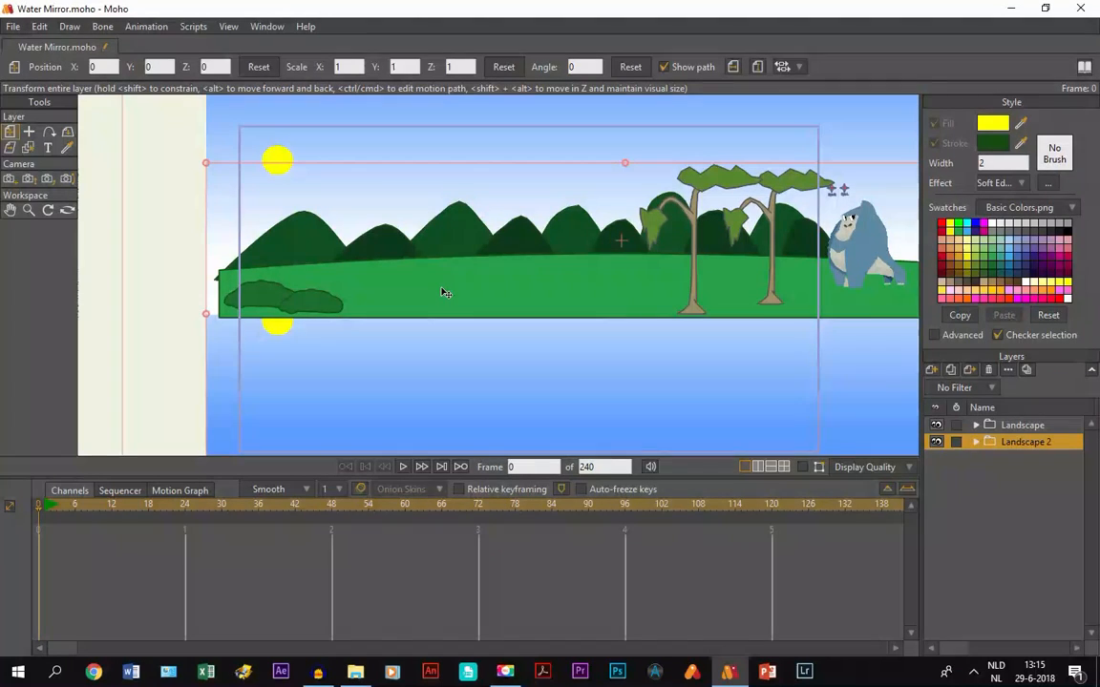
{"action": "mouse_move", "coordinate": [523, 384]}
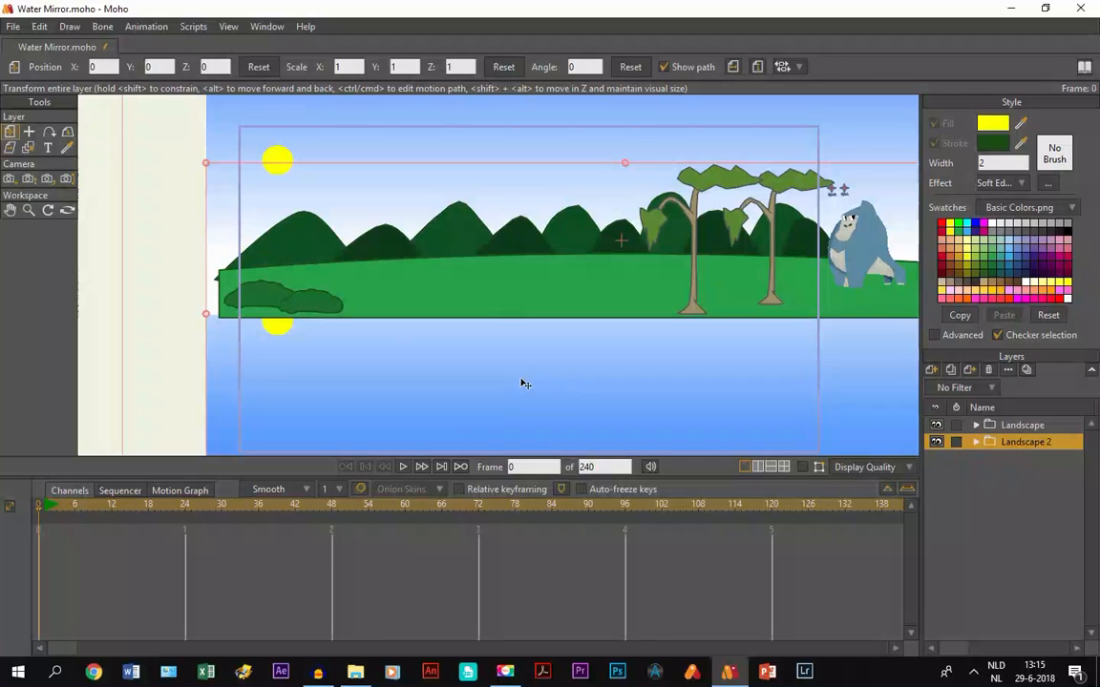
{"action": "mouse_move", "coordinate": [530, 370]}
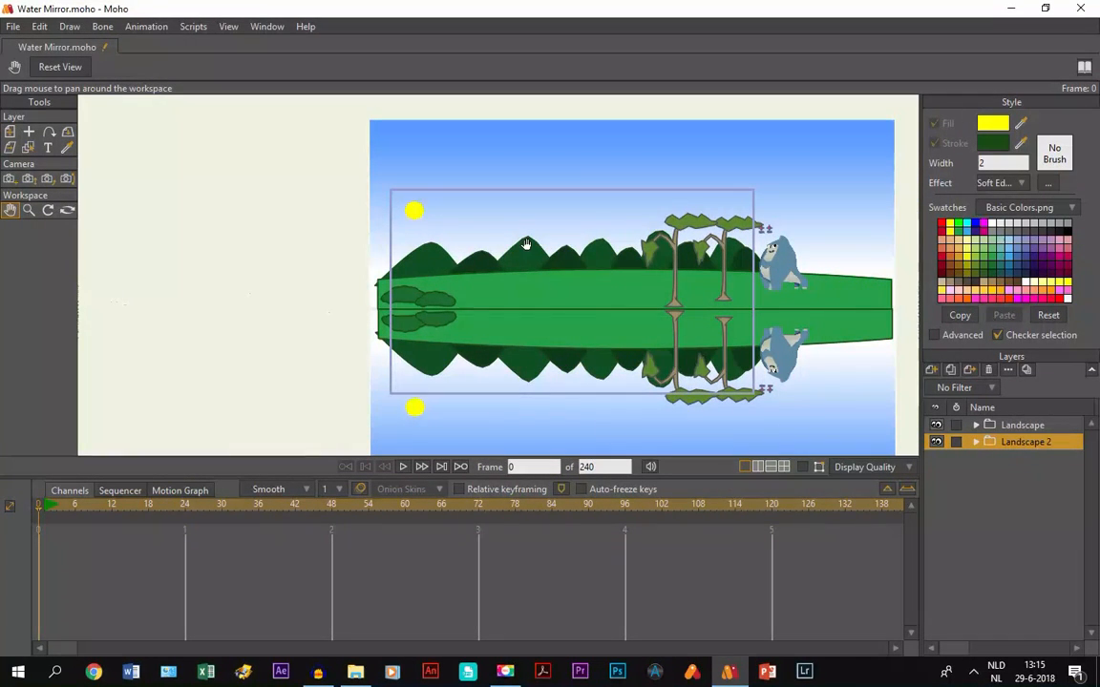
{"action": "mouse_move", "coordinate": [574, 341]}
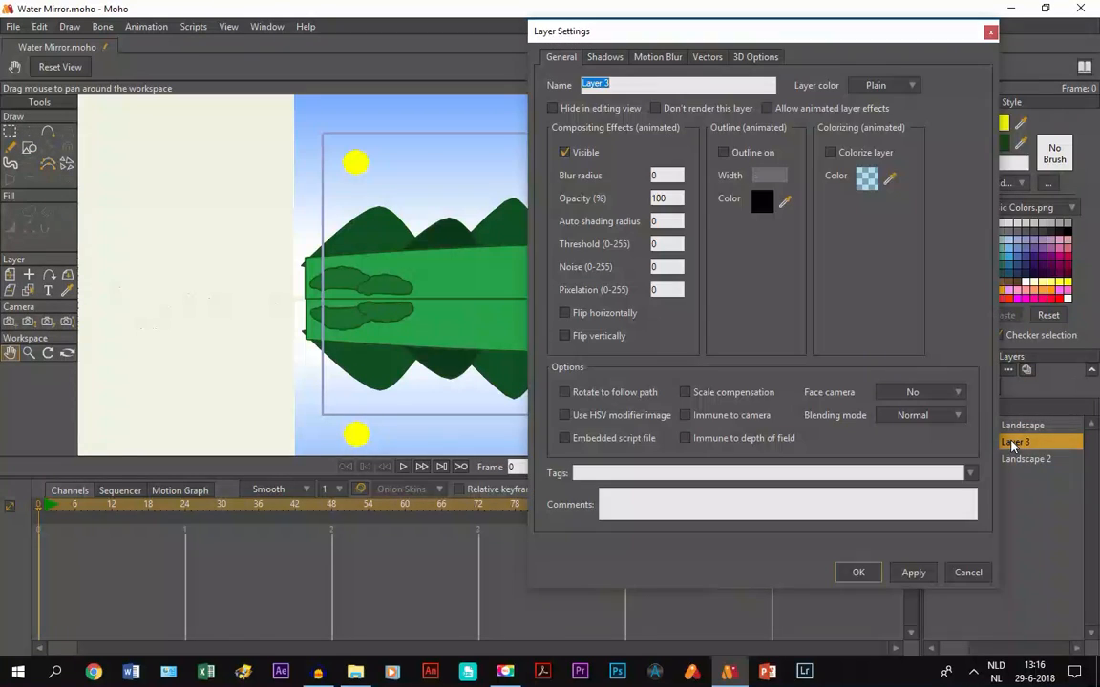
Step: Enter 'Water' as the layer name in Layer Settings and confirm
{"action": "type", "text": "Water"}
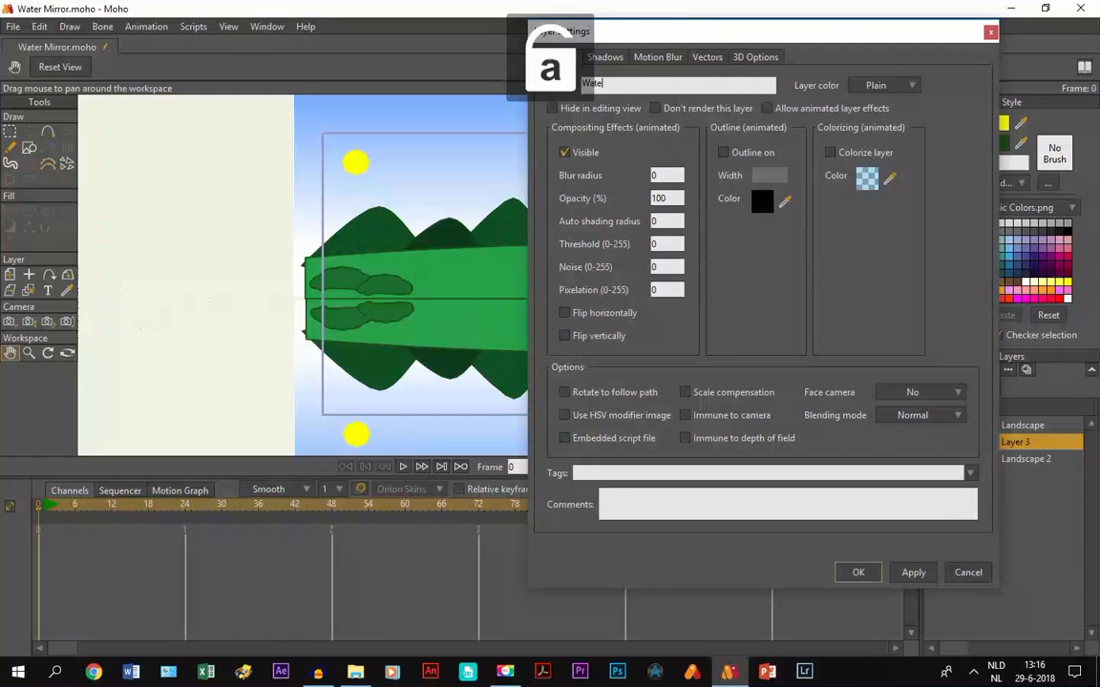
{"action": "left_click", "coordinate": [856, 572]}
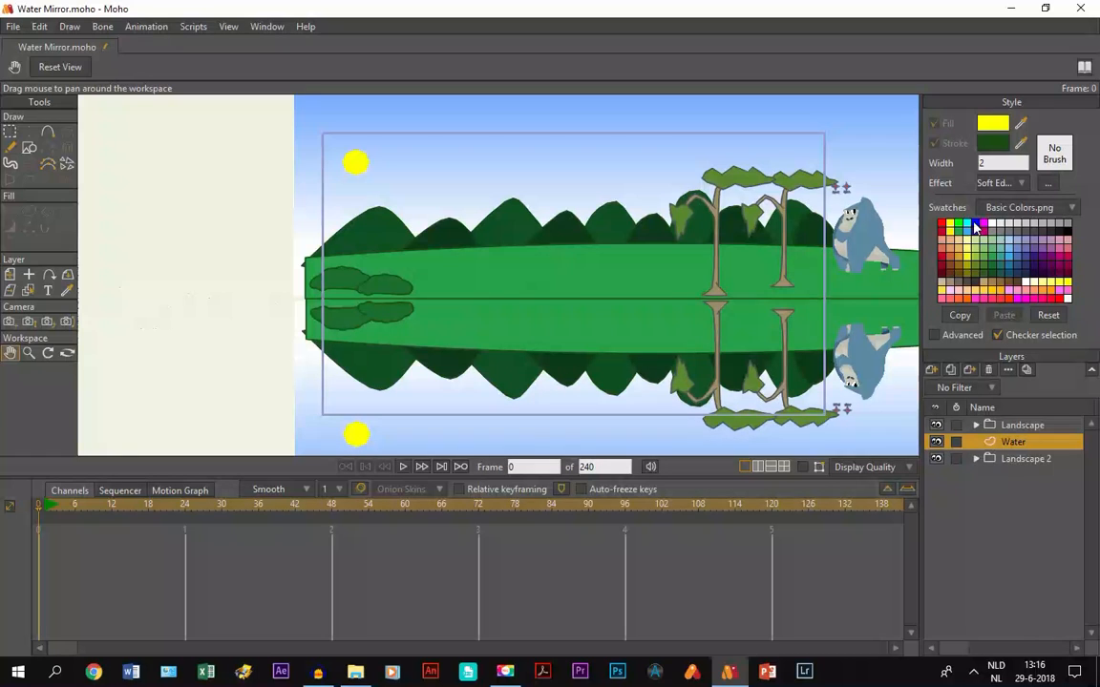
Step: Set the fill to navy blue 000070 and change the effect to <plain>
{"action": "left_click", "coordinate": [965, 225]}
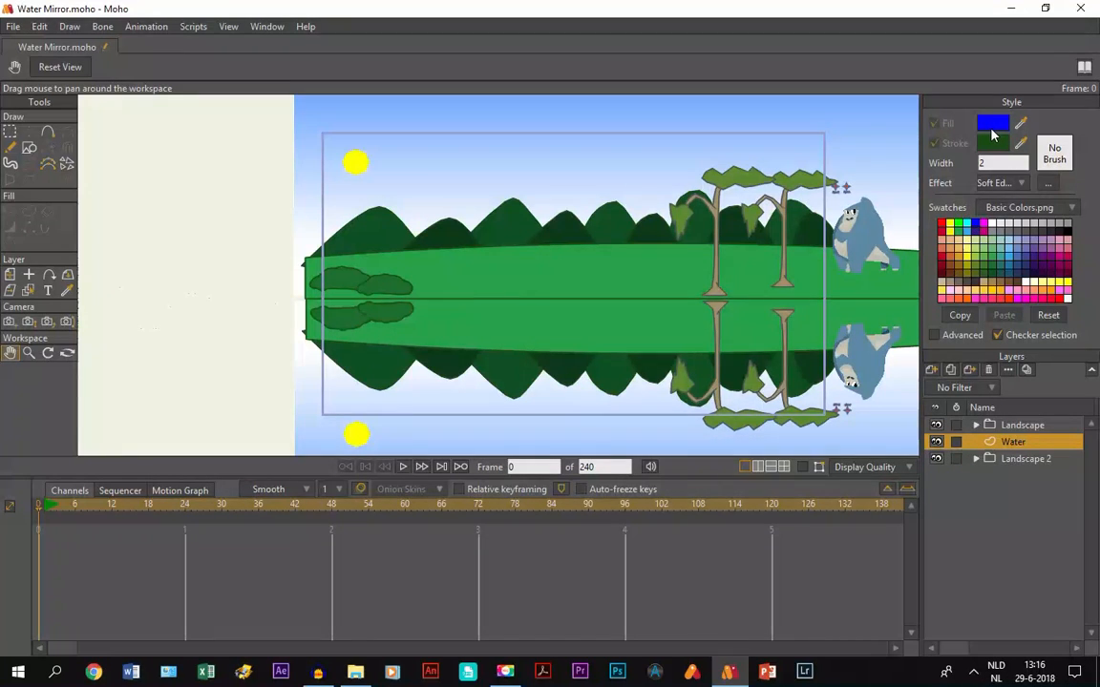
{"action": "left_click", "coordinate": [992, 122]}
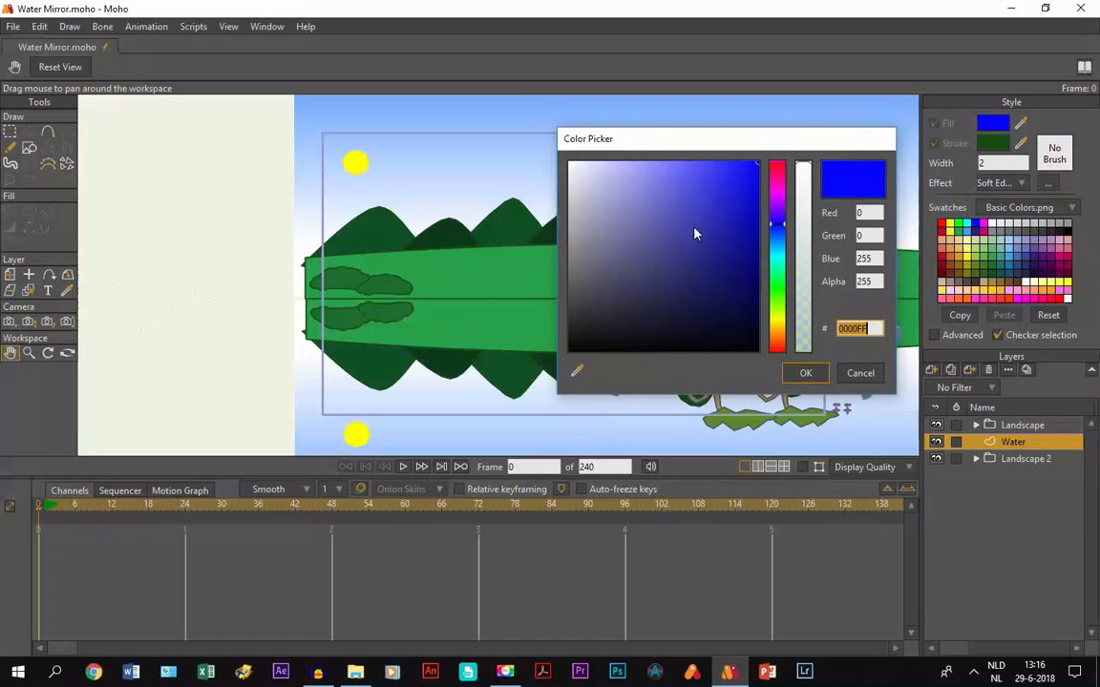
{"action": "left_click", "coordinate": [778, 261]}
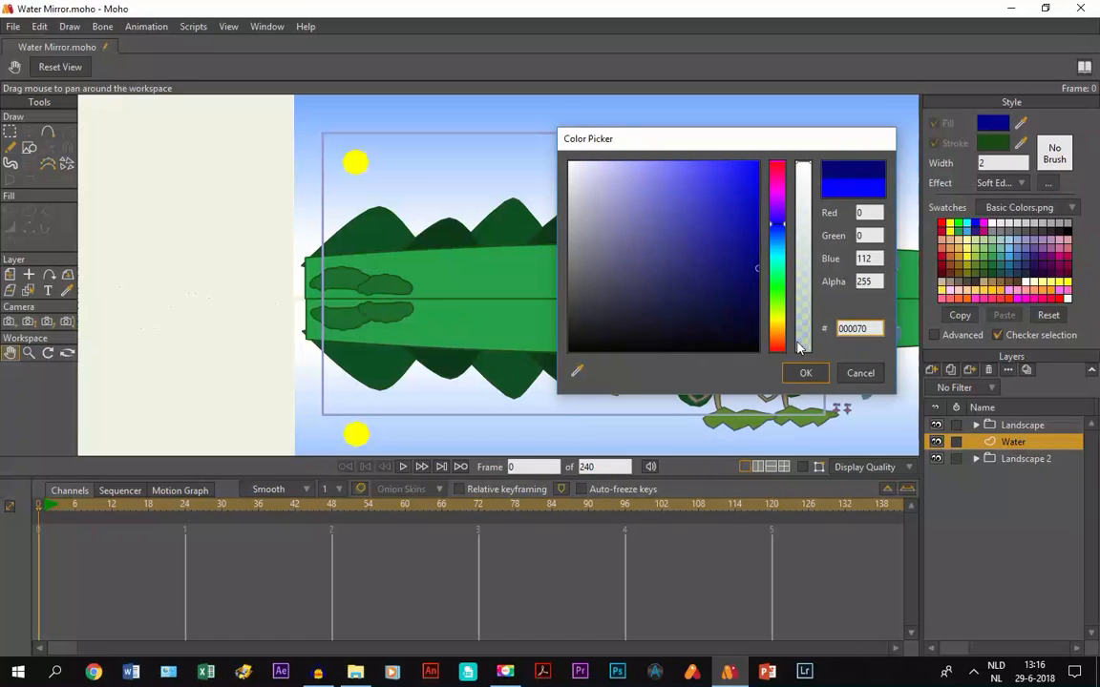
{"action": "left_click", "coordinate": [805, 372]}
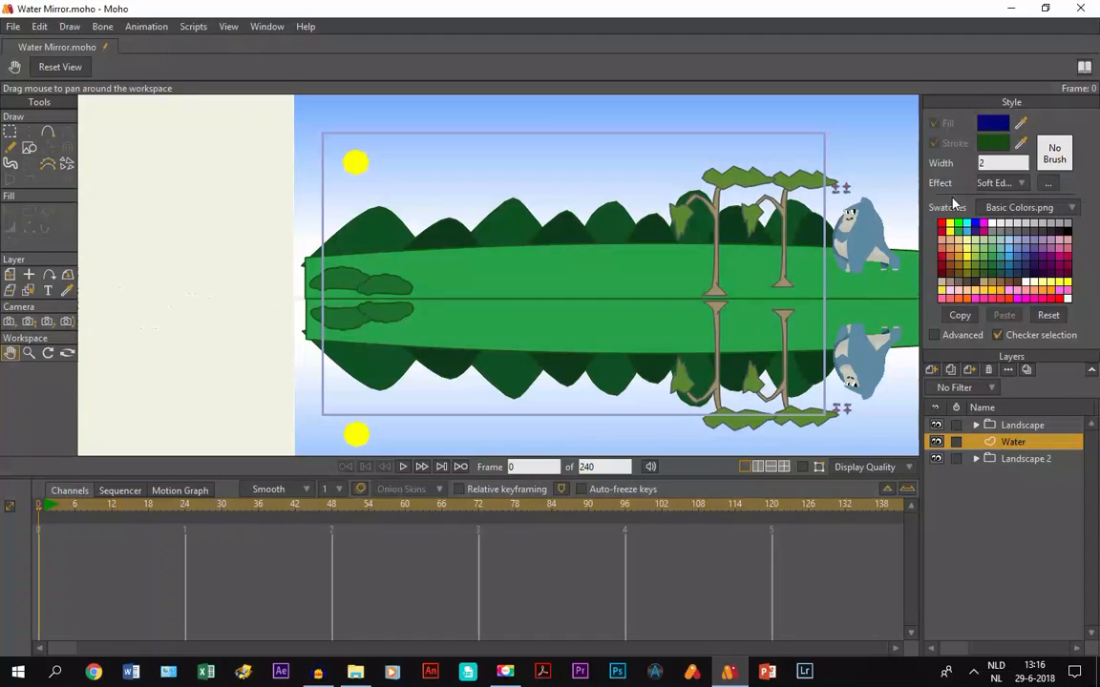
{"action": "left_click", "coordinate": [1001, 183]}
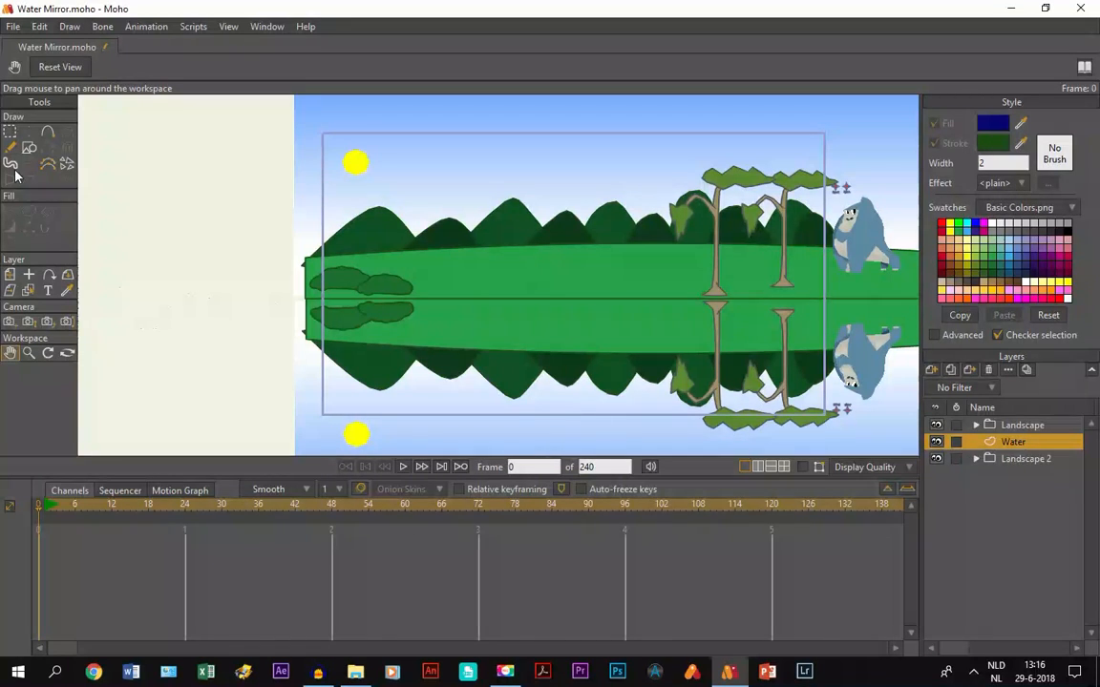
Step: Switch to the Rectangle tool to draw the water shape
{"action": "left_click", "coordinate": [30, 147]}
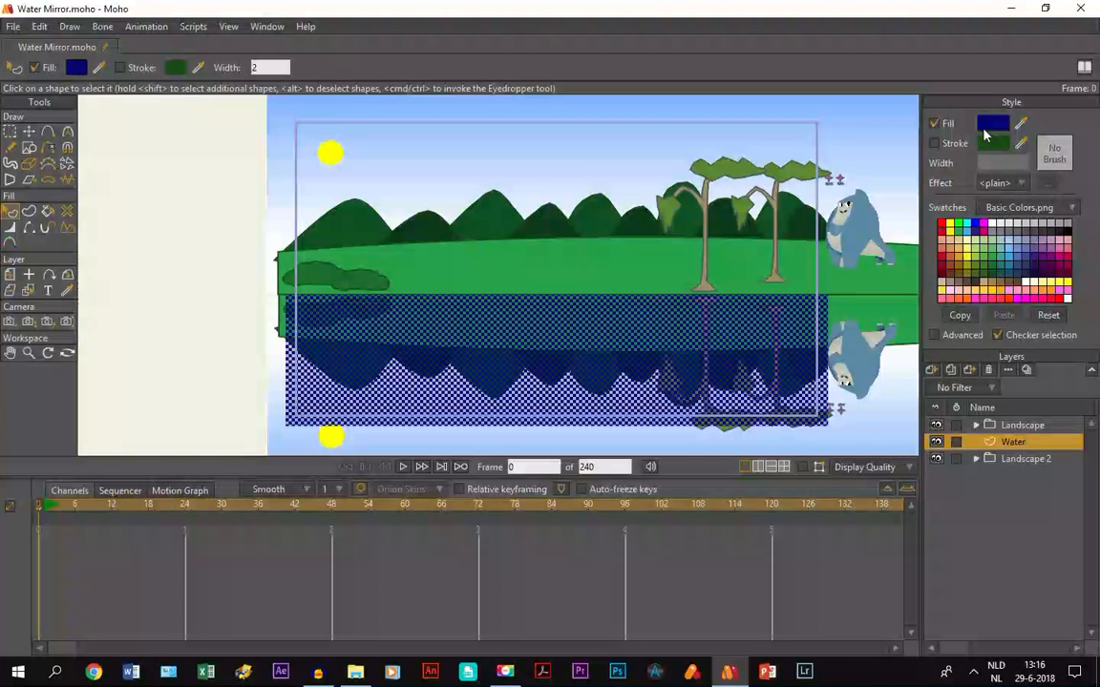
Step: Adjust the navy fill's alpha slider to 196 in Color Picker and confirm
{"action": "left_click", "coordinate": [993, 122]}
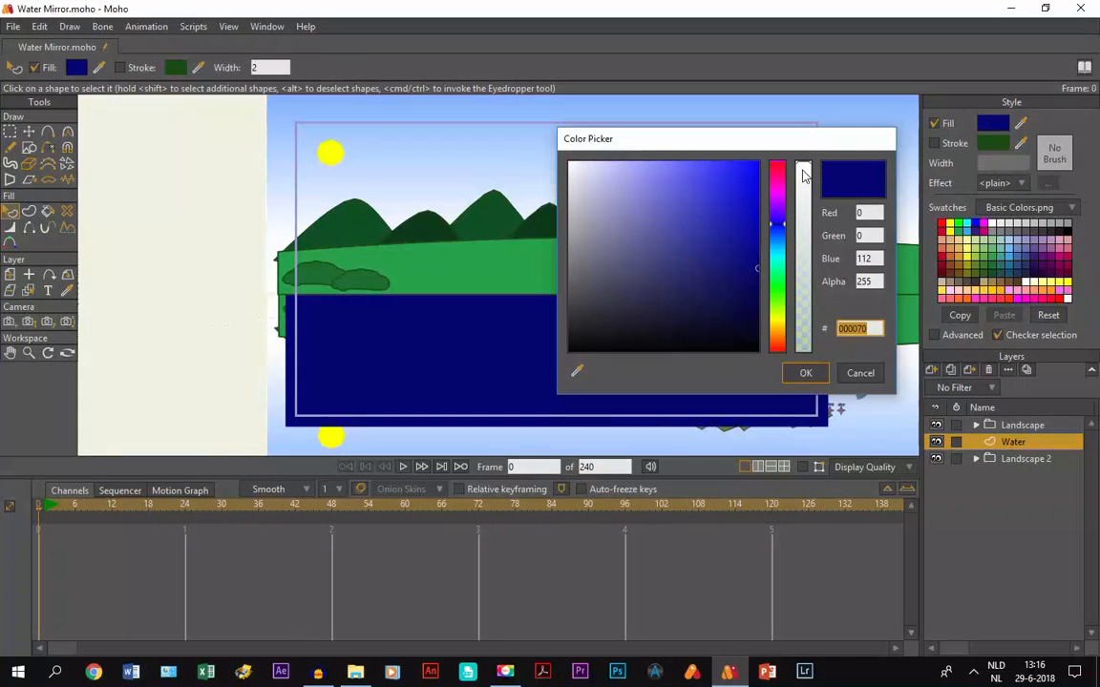
{"action": "left_click_drag", "start_coordinate": [803, 170], "coordinate": [795, 221]}
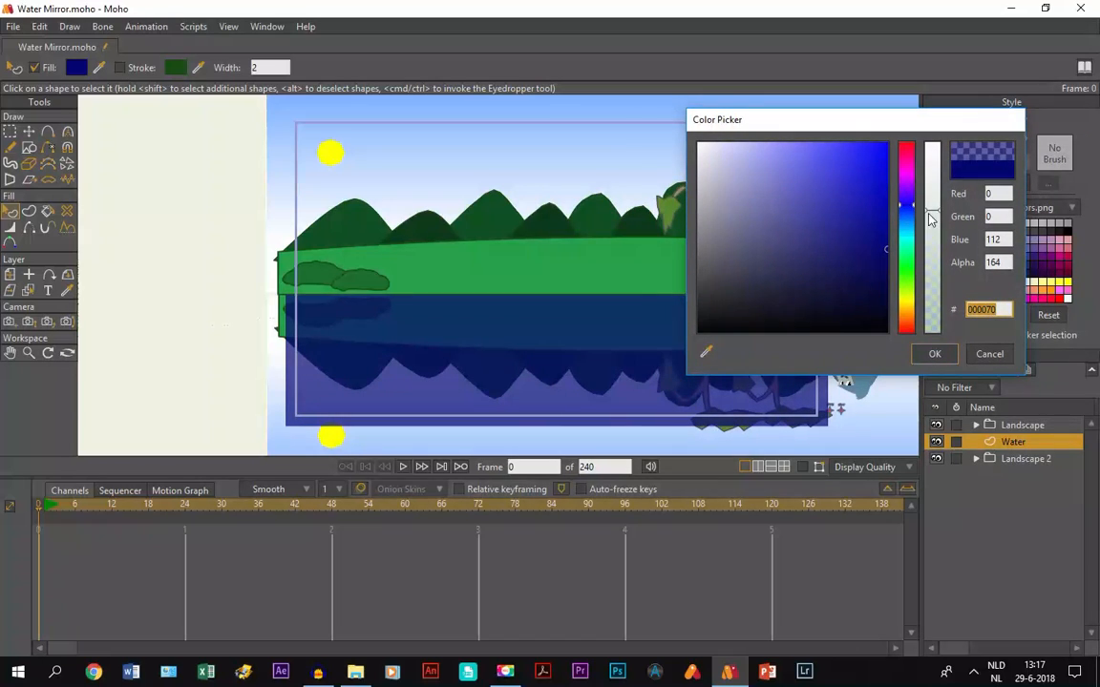
{"action": "left_click_drag", "start_coordinate": [931, 220], "coordinate": [931, 196]}
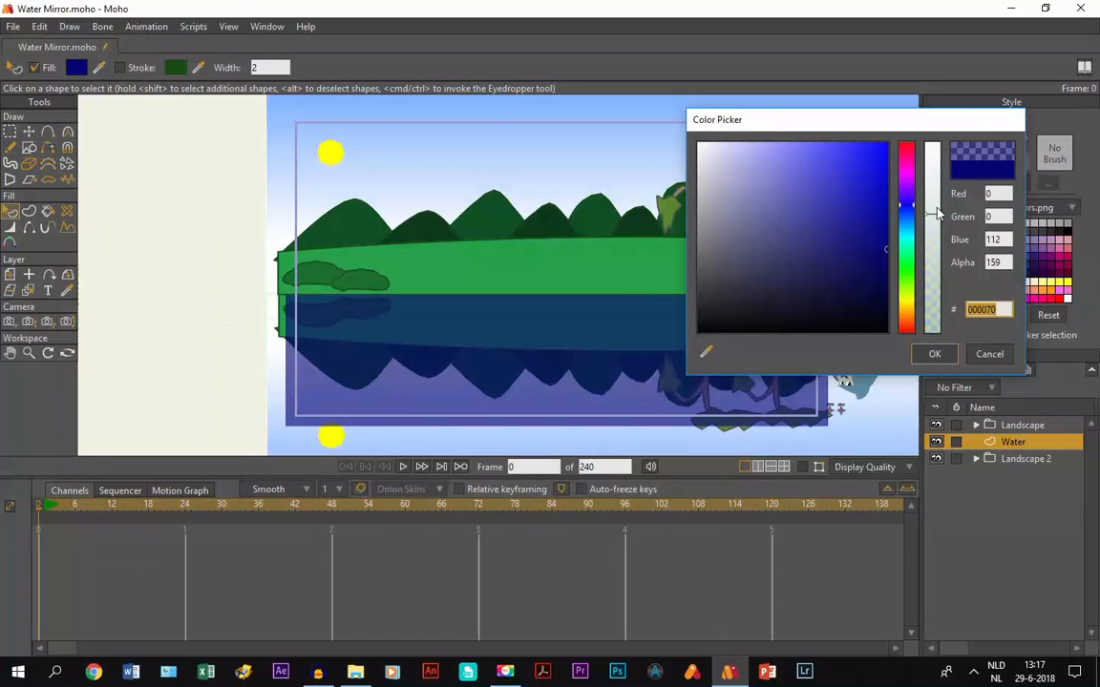
{"action": "left_click_drag", "start_coordinate": [932, 210], "coordinate": [932, 196]}
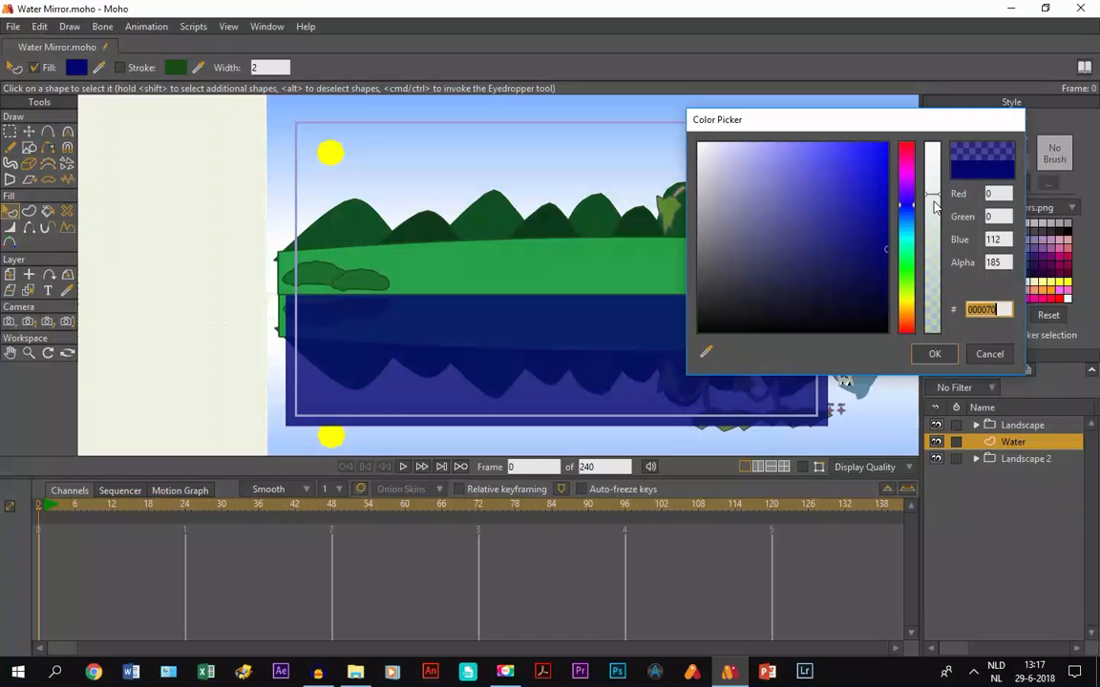
{"action": "left_click_drag", "start_coordinate": [932, 196], "coordinate": [931, 212]}
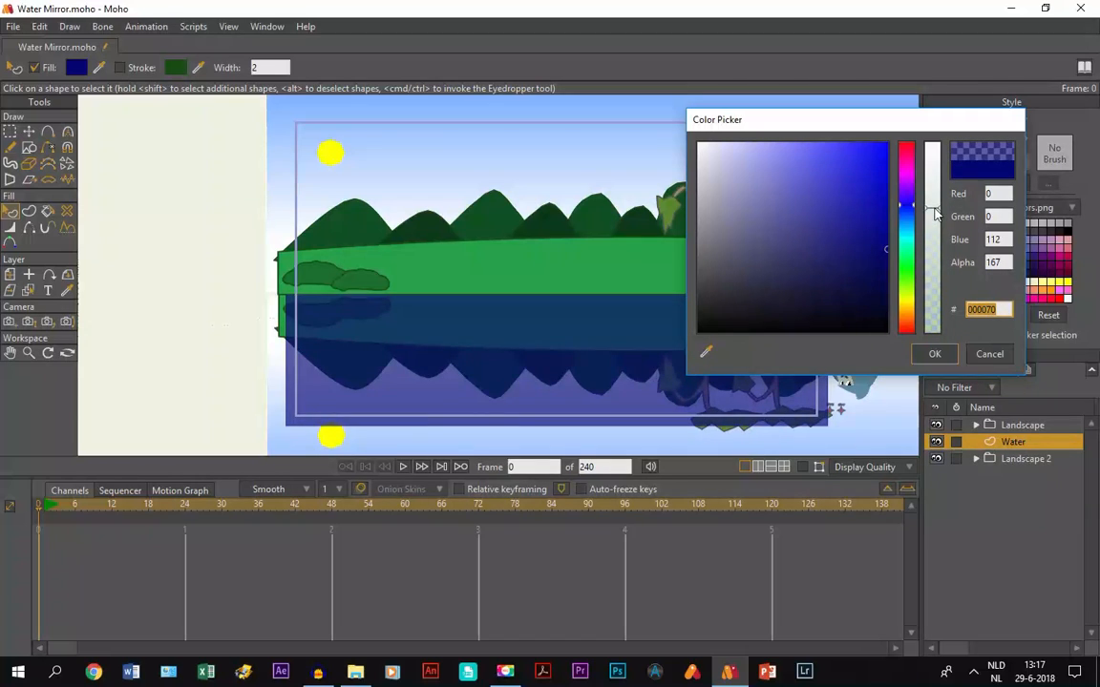
{"action": "left_click_drag", "start_coordinate": [931, 215], "coordinate": [930, 196]}
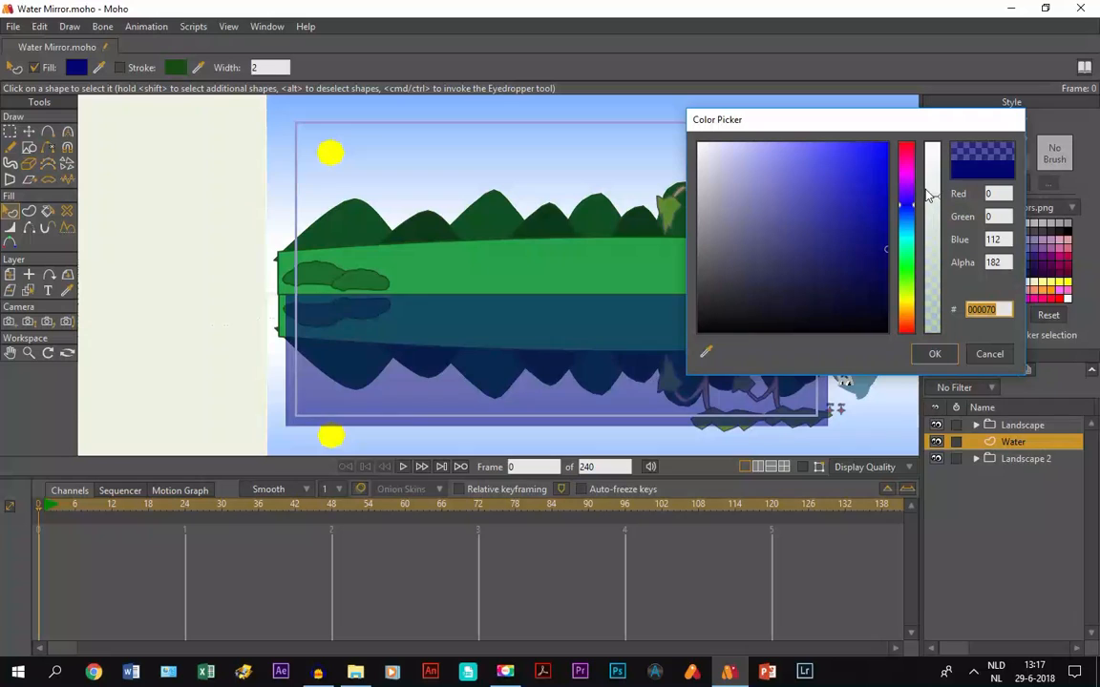
{"action": "left_click_drag", "start_coordinate": [932, 197], "coordinate": [932, 184]}
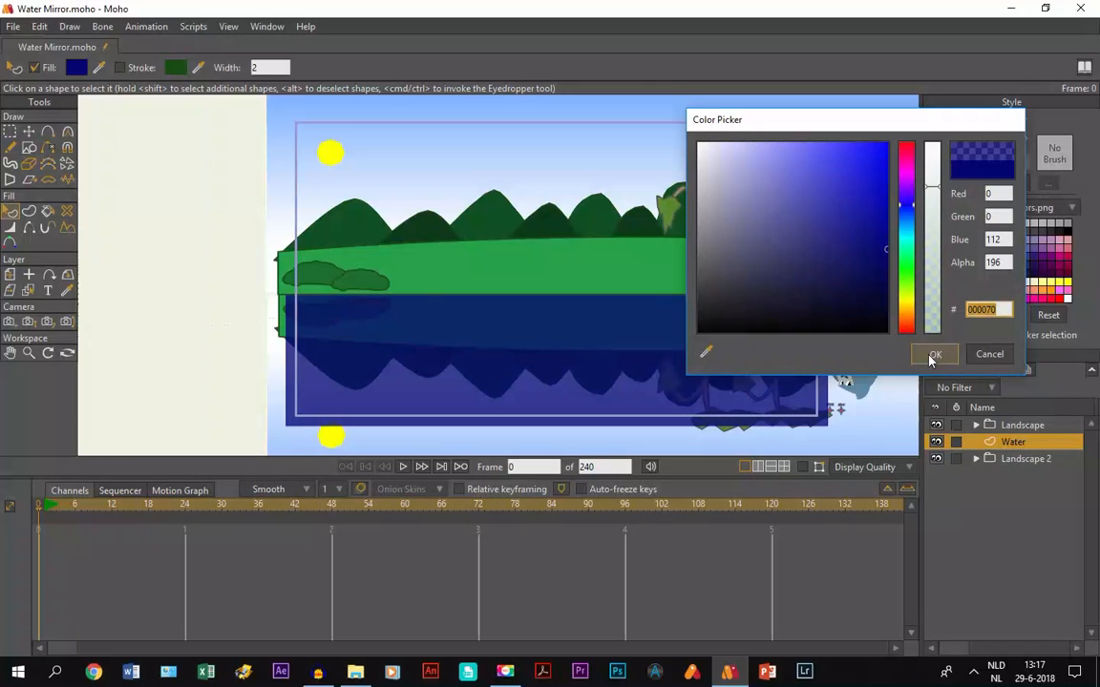
{"action": "left_click", "coordinate": [934, 354]}
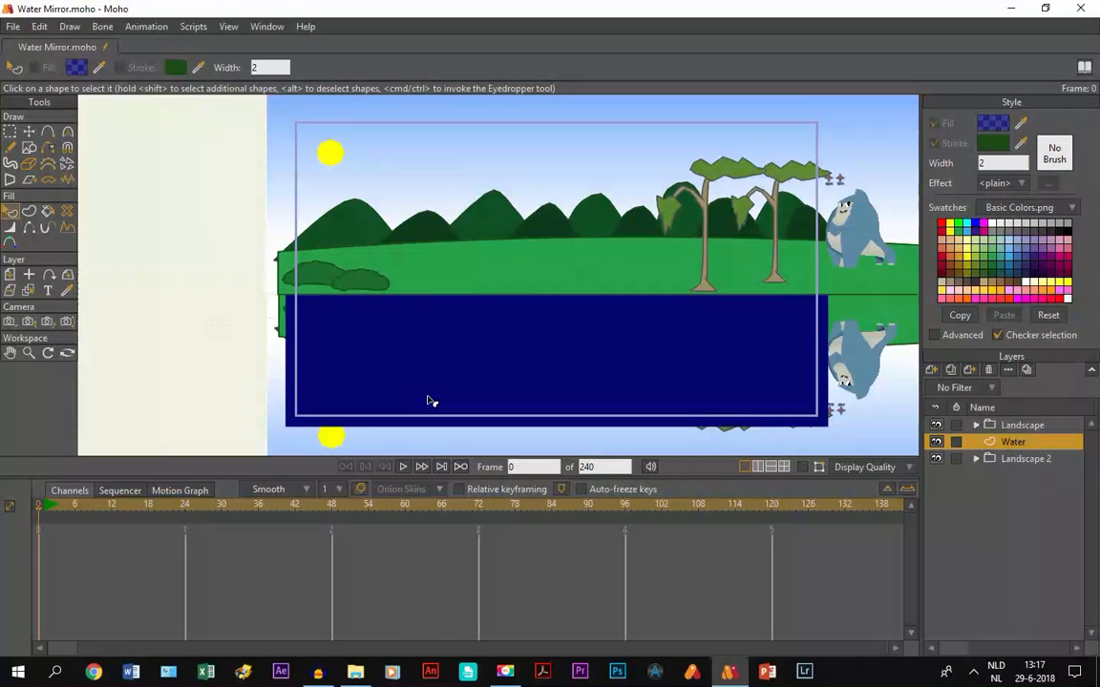
{"action": "mouse_move", "coordinate": [439, 288]}
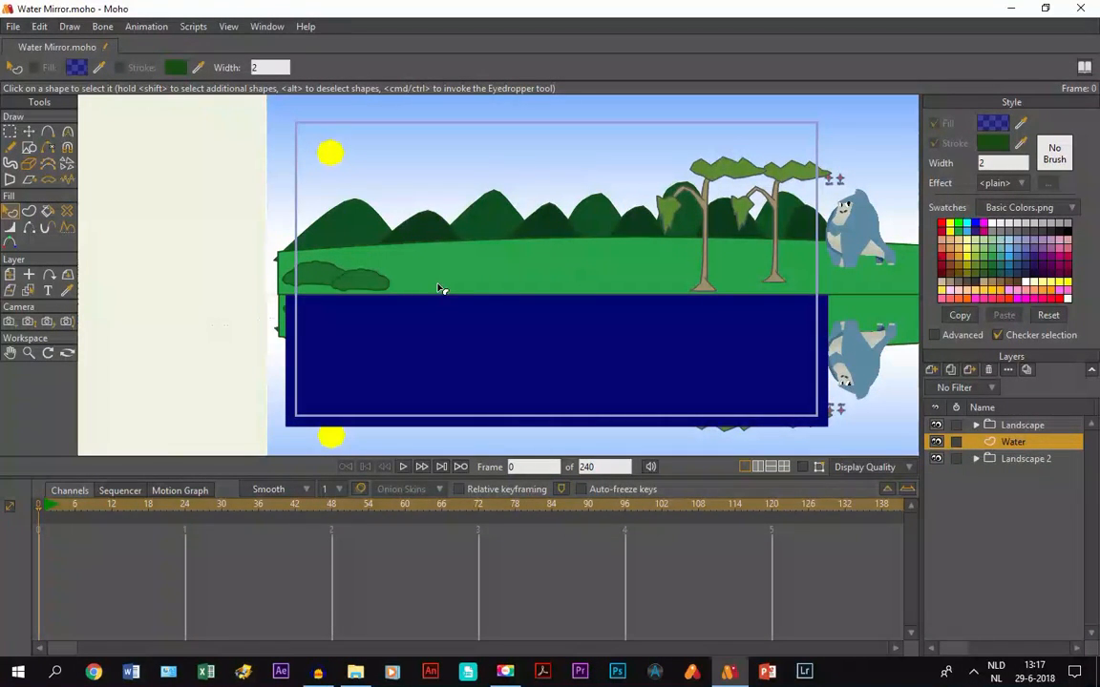
{"action": "mouse_move", "coordinate": [515, 385]}
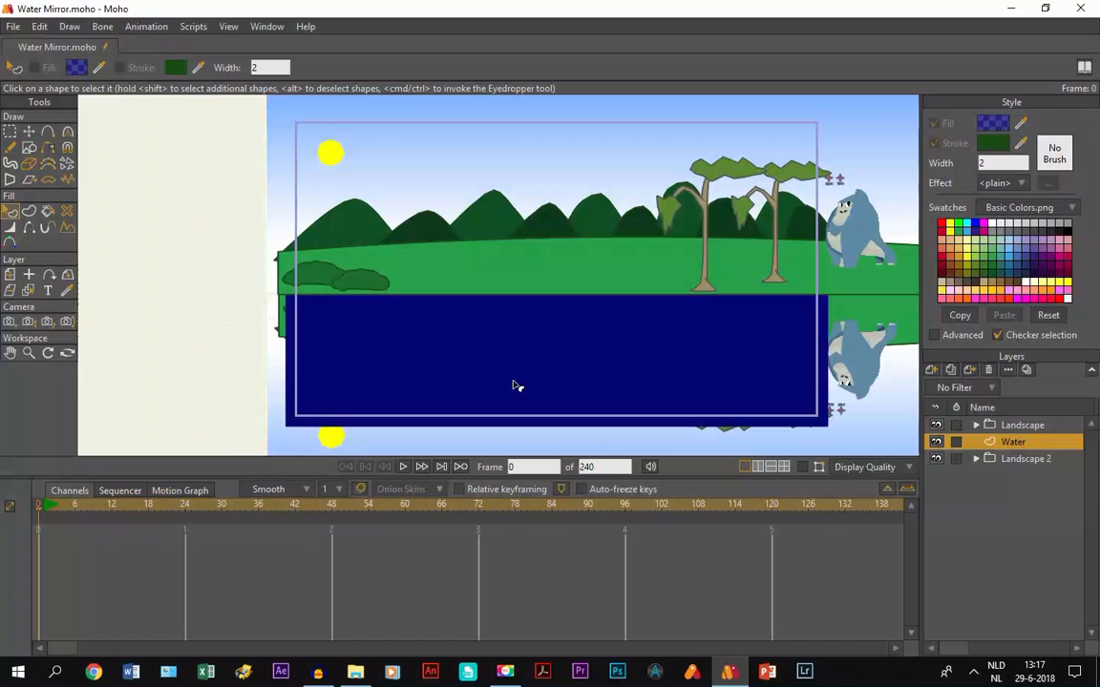
{"action": "mouse_move", "coordinate": [221, 353]}
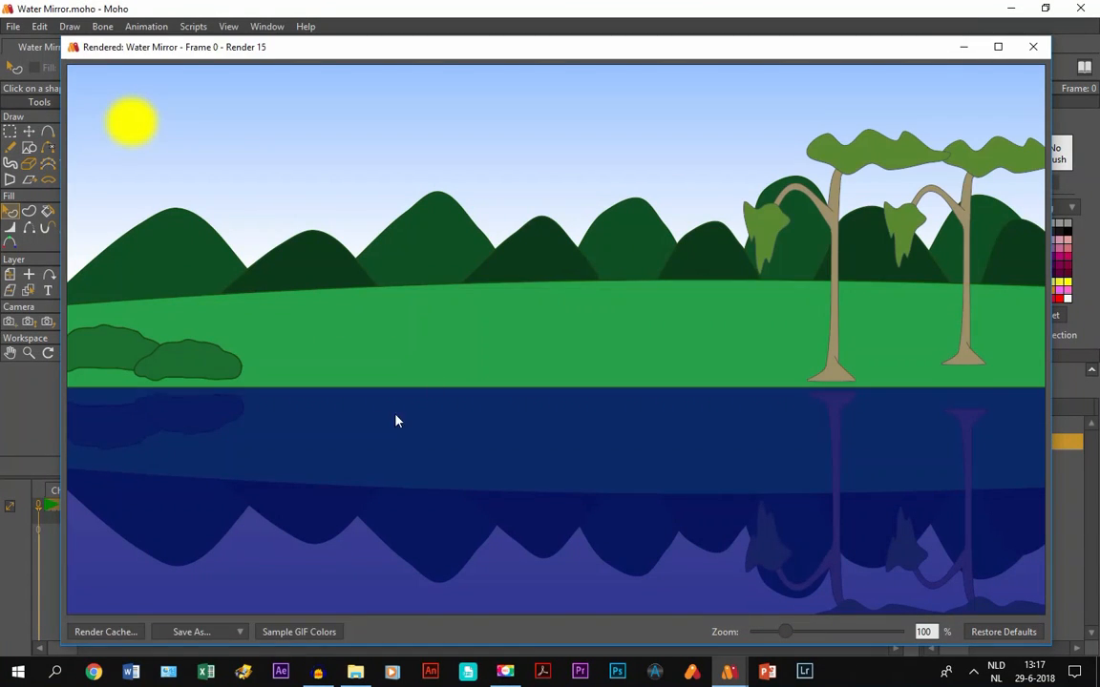
{"action": "mouse_move", "coordinate": [1048, 58]}
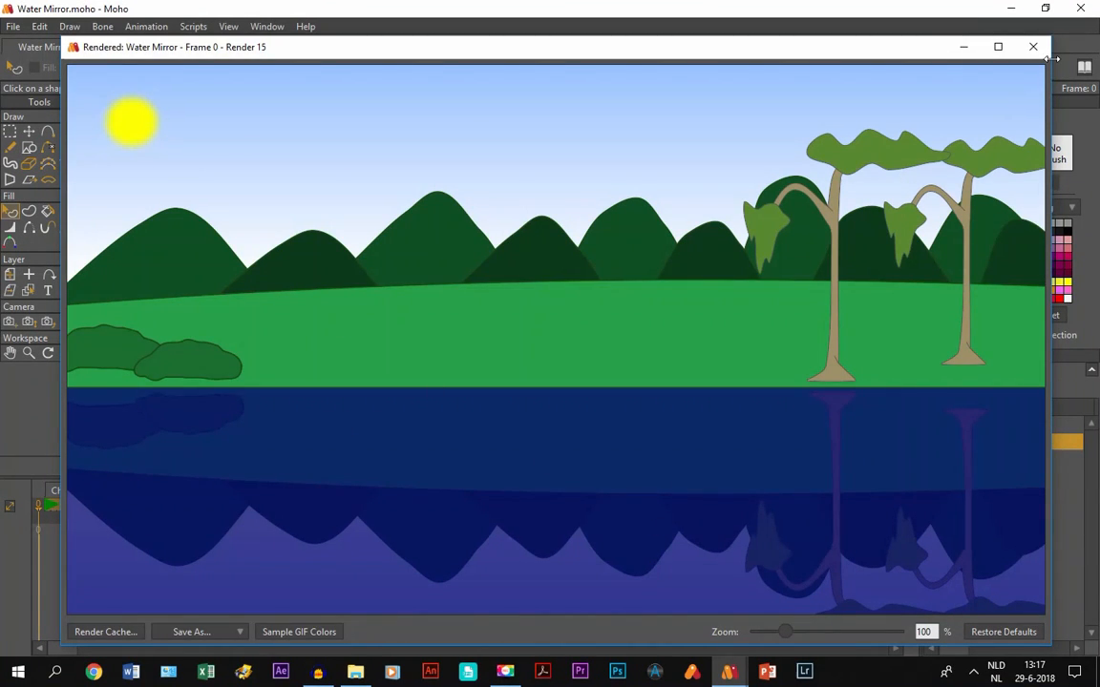
Step: Close the render window and play Water Mirror.mp4 from the Shots folder
{"action": "left_click", "coordinate": [1032, 46]}
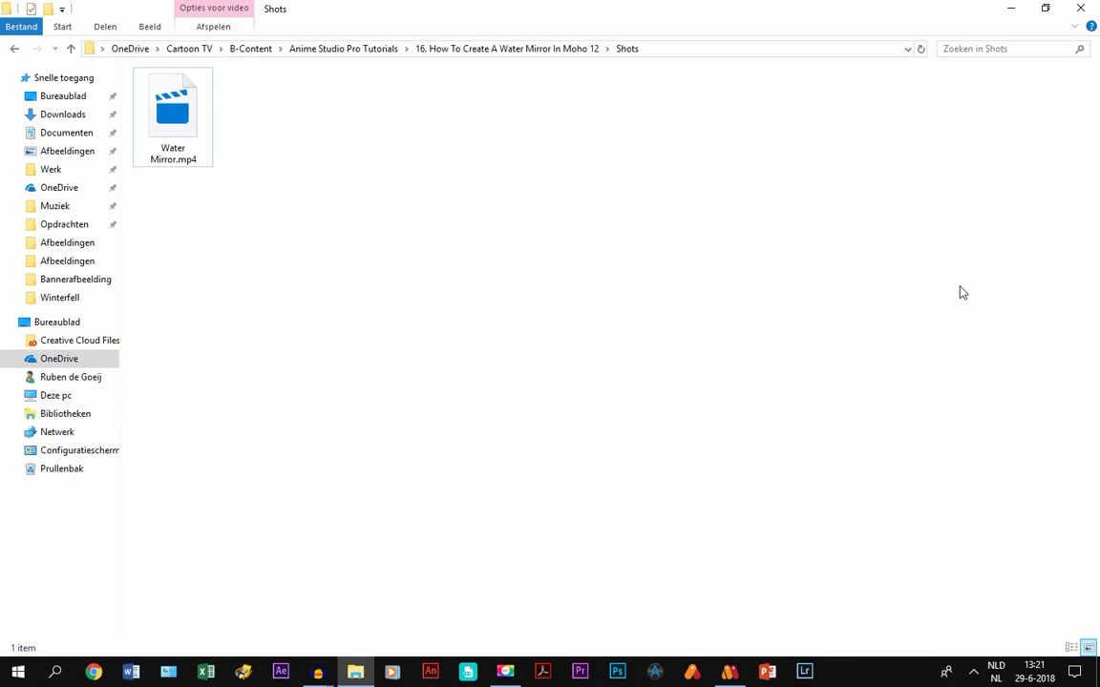
{"action": "mouse_move", "coordinate": [194, 184]}
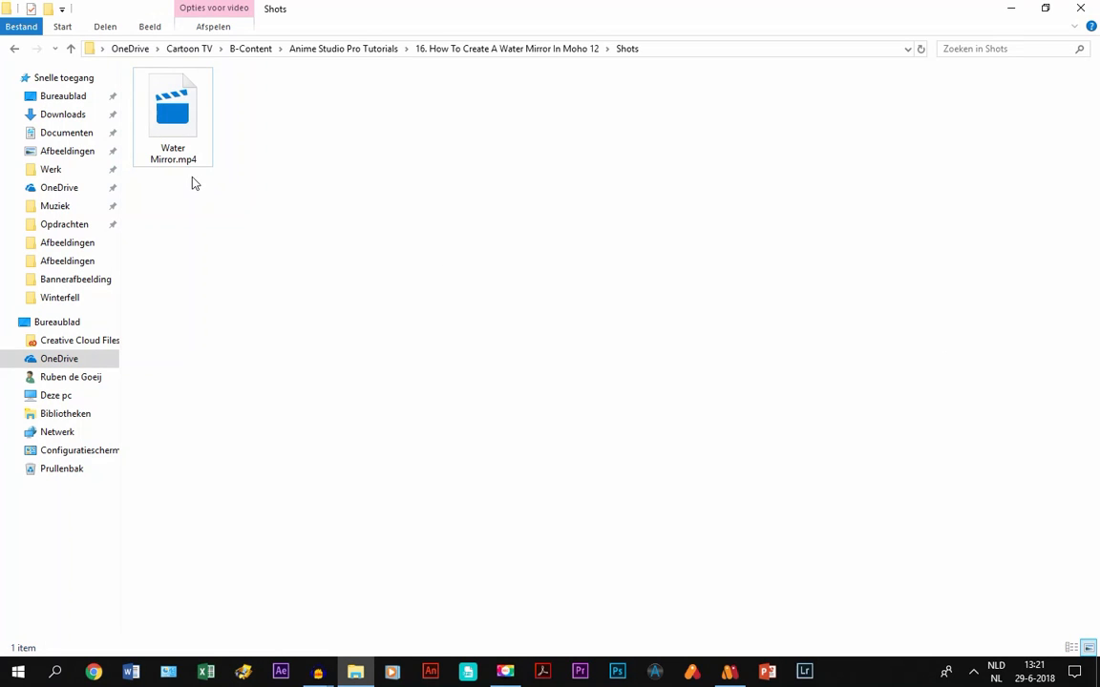
{"action": "double_click", "coordinate": [172, 105]}
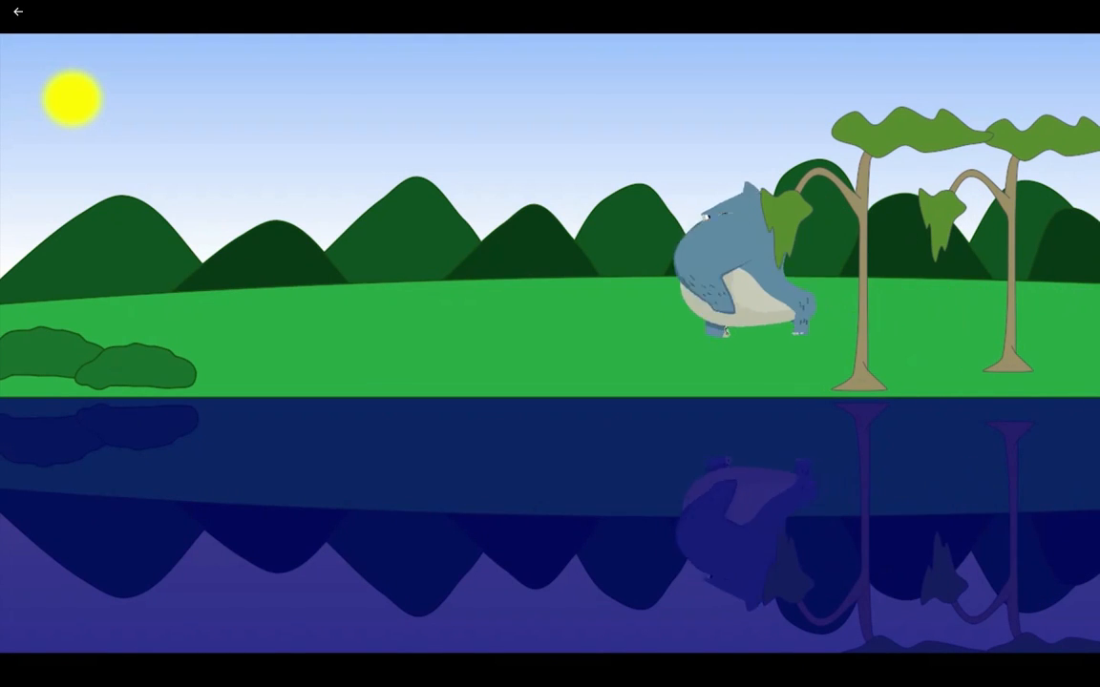